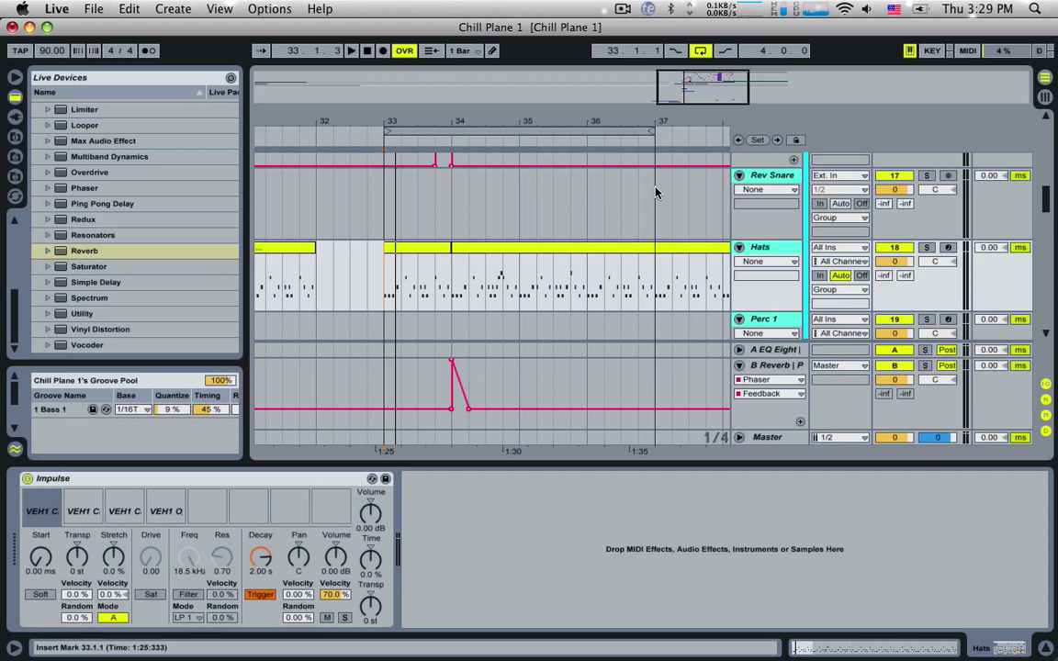
Add Utility to Hats, test its Gain knob, and select a span of Gain automation.
click(82, 313)
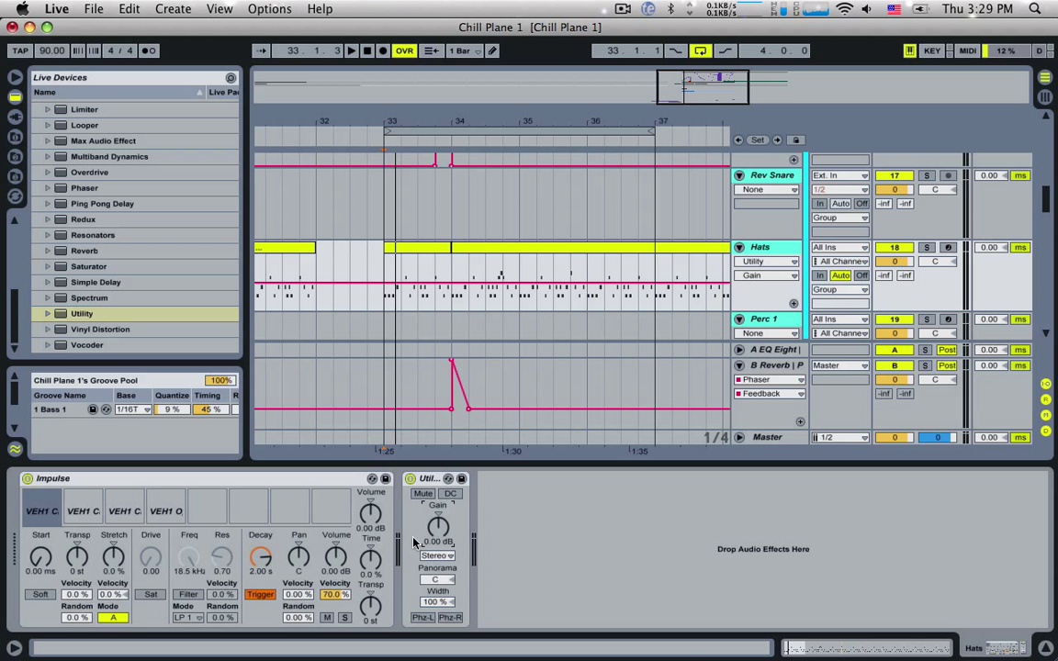
drag(438, 524, 438, 514)
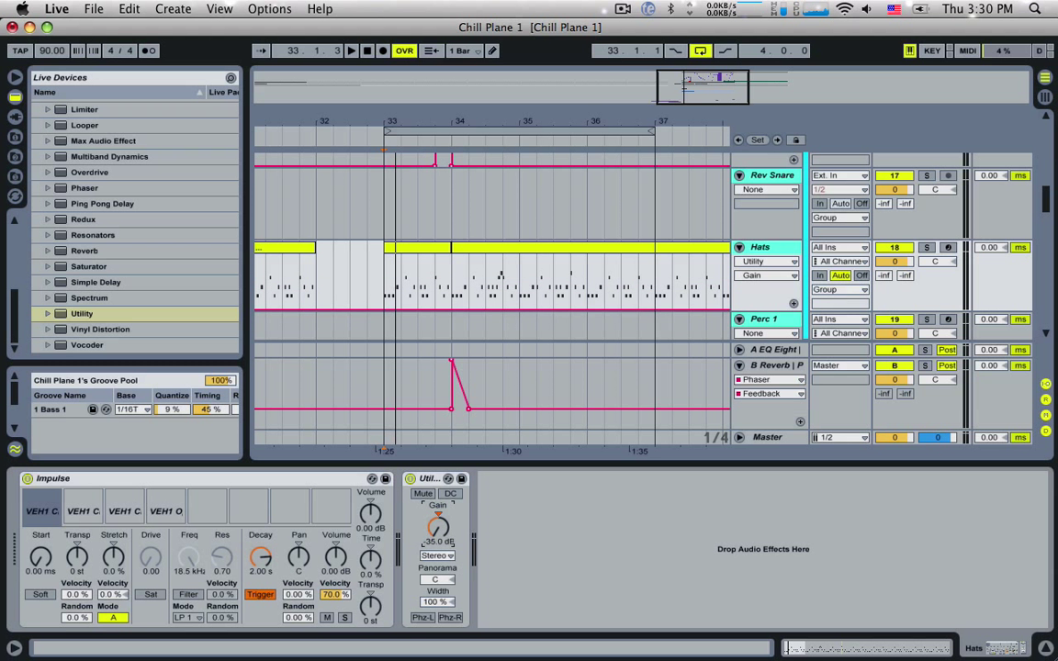
drag(438, 526, 441, 515)
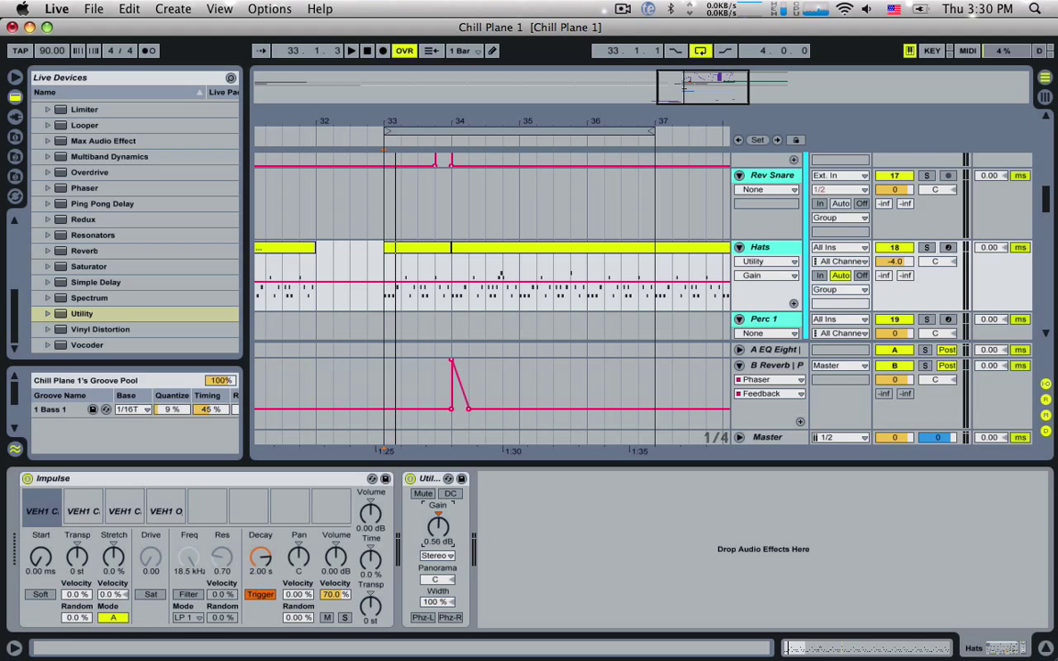
click(426, 294)
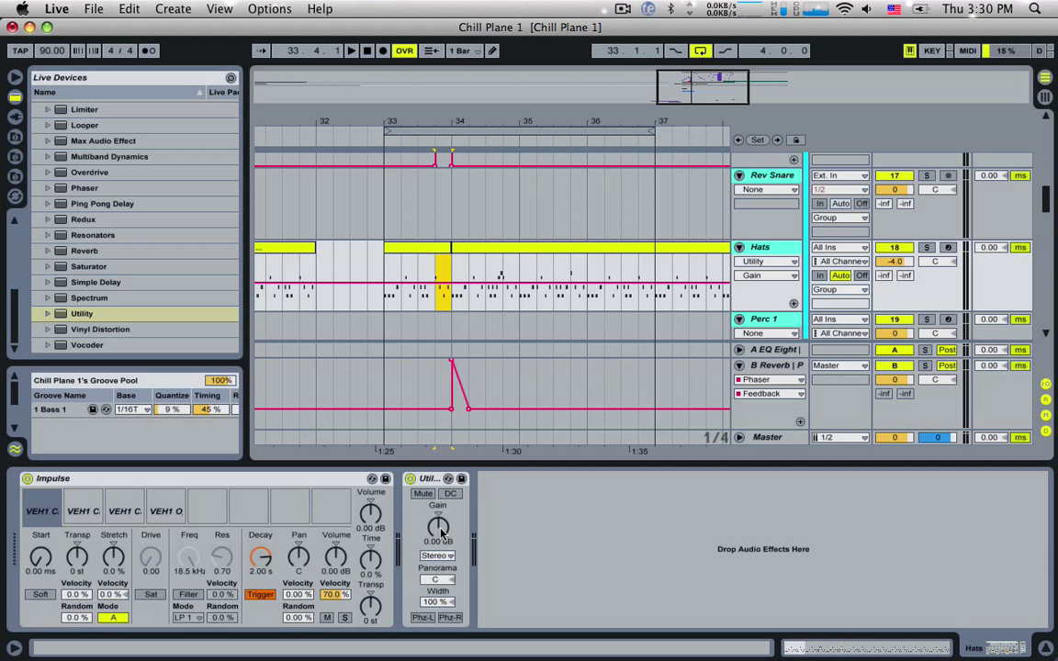
Clear the automation selection and switch to Session View with SYNTH in focus.
click(767, 275)
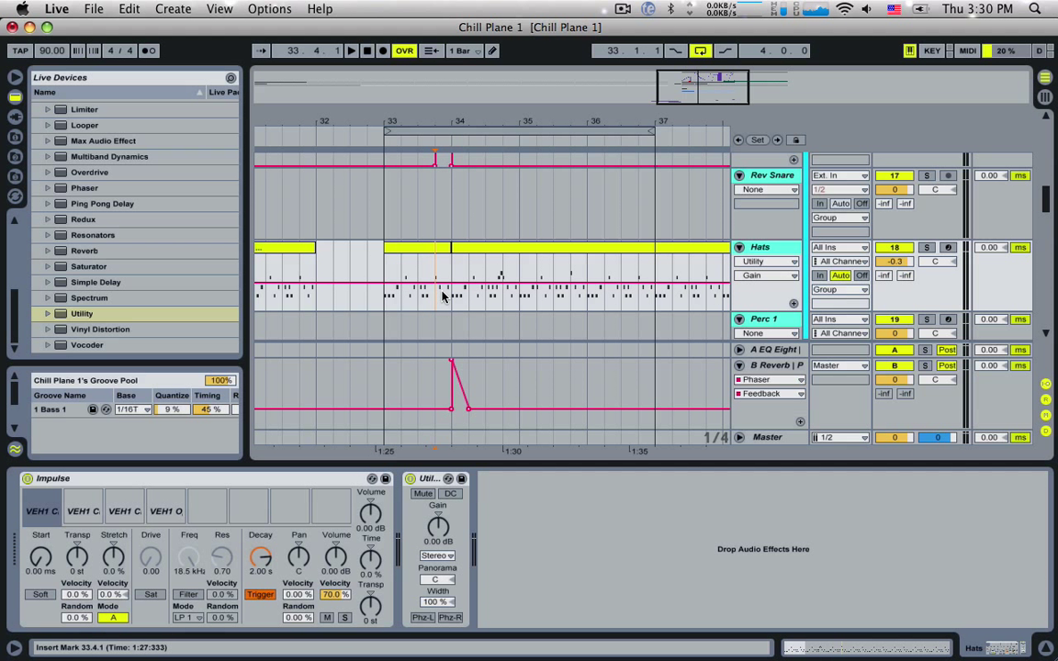
click(443, 295)
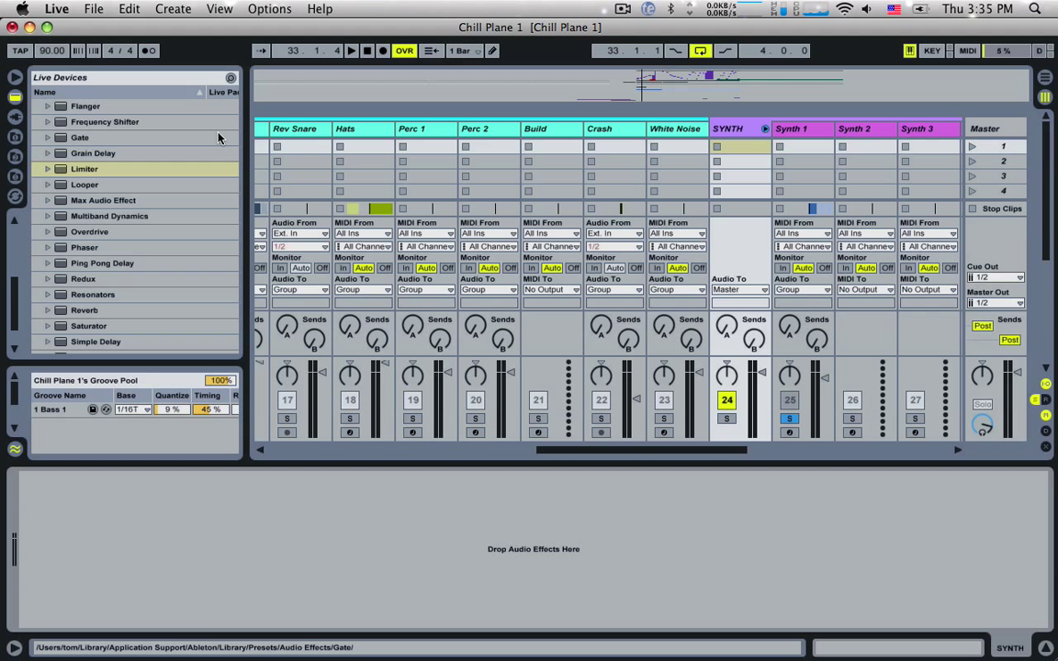
mouse_move(145, 145)
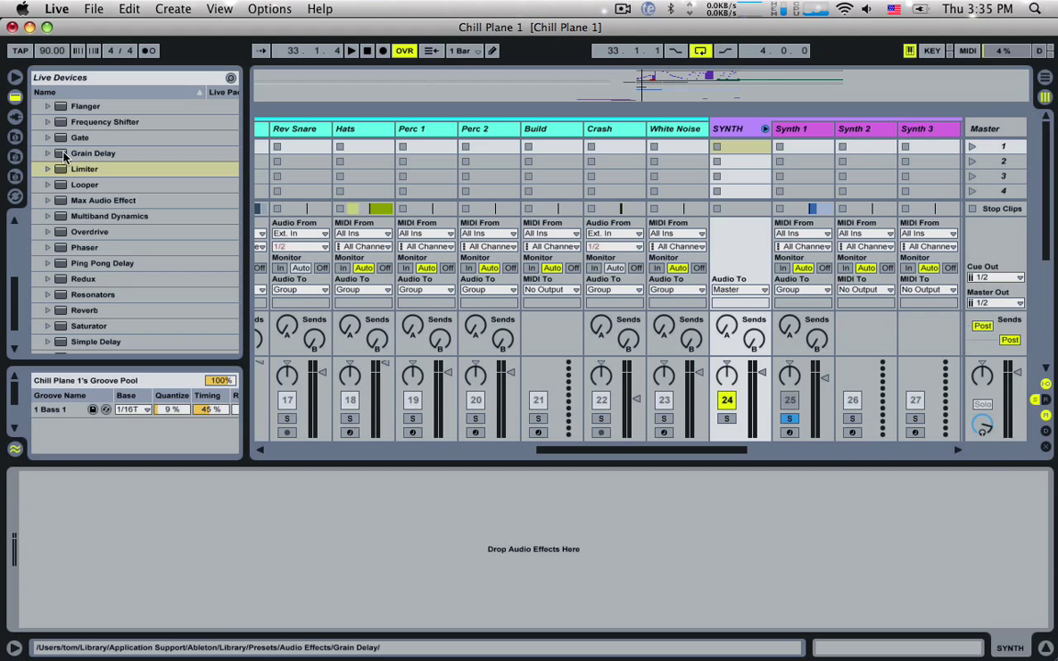
Load Limiter onto the SYNTH track and open the 9/8 set in Arrangement View.
click(85, 169)
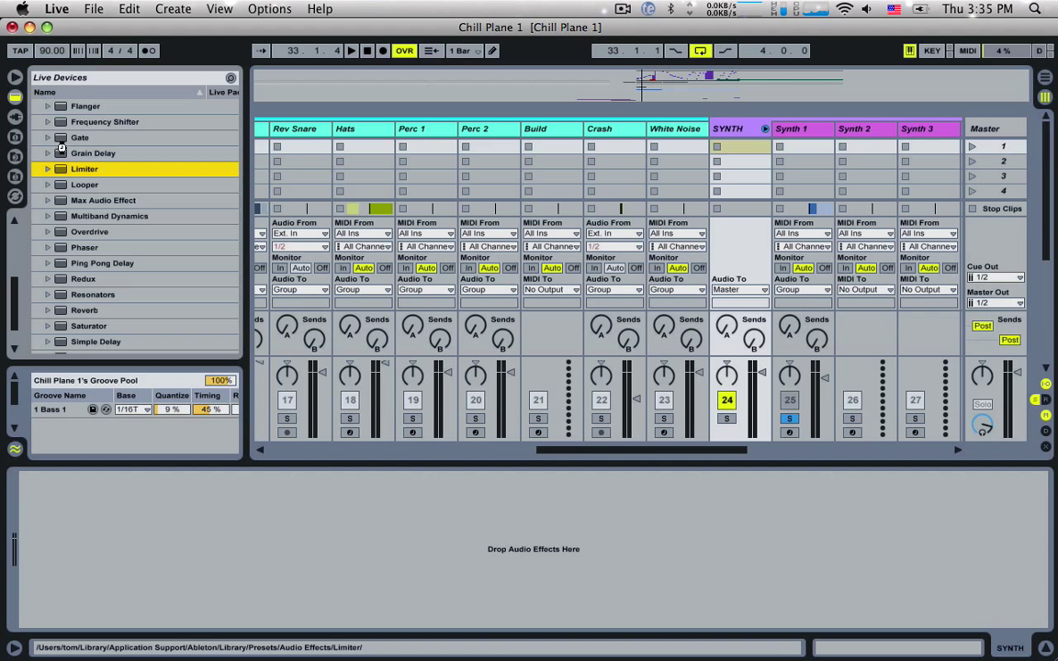
double_click(84, 168)
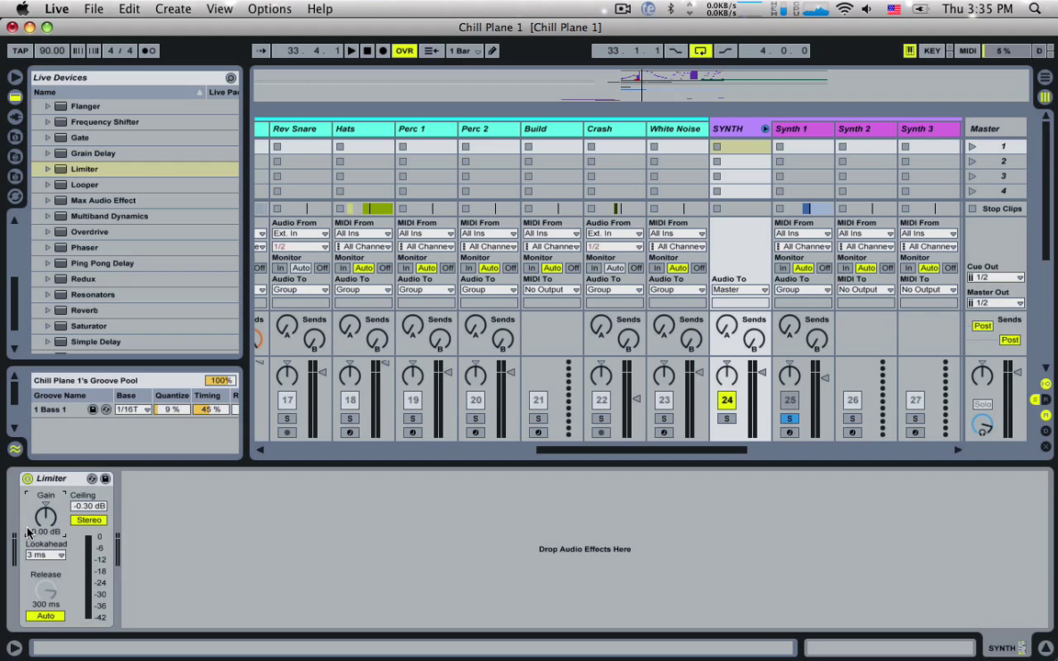
mouse_move(32, 532)
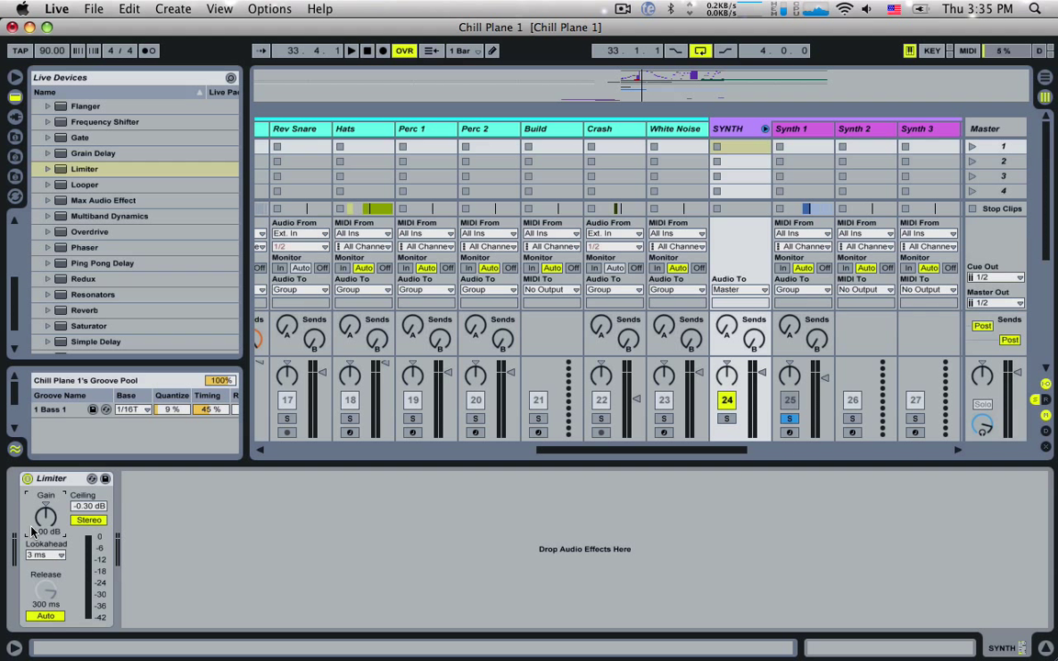
click(351, 50)
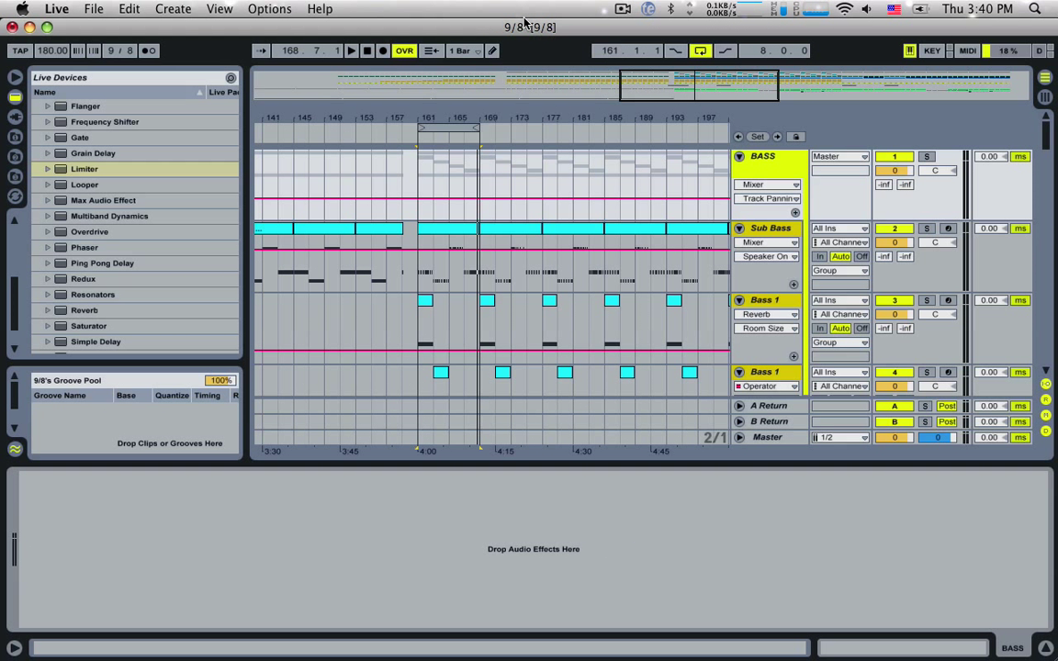
mouse_move(597, 108)
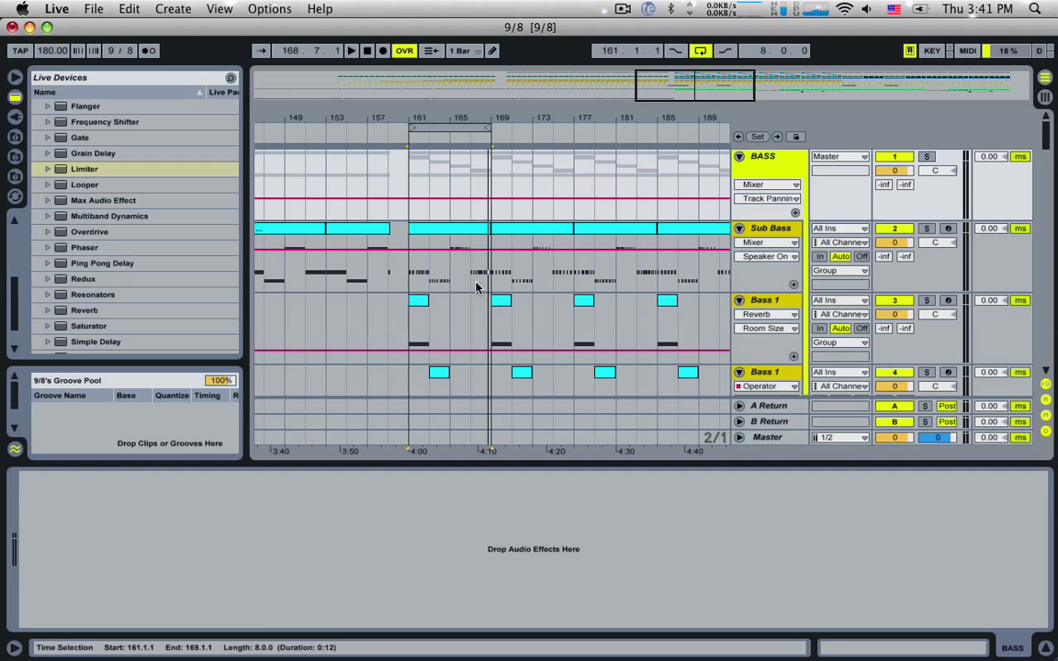
Scroll the 9/8 arrangement down to the Side Chain track's Compressor.
scroll(down, 3)
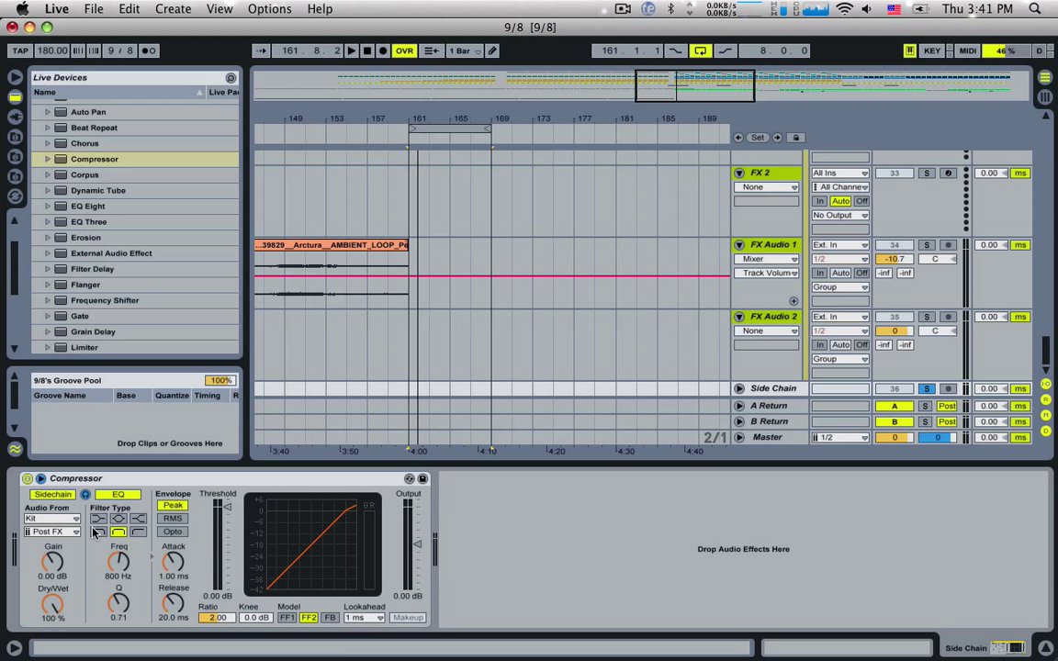
Change the sidechain EQ filter shape and bring up Synth 1's output routing list.
click(99, 531)
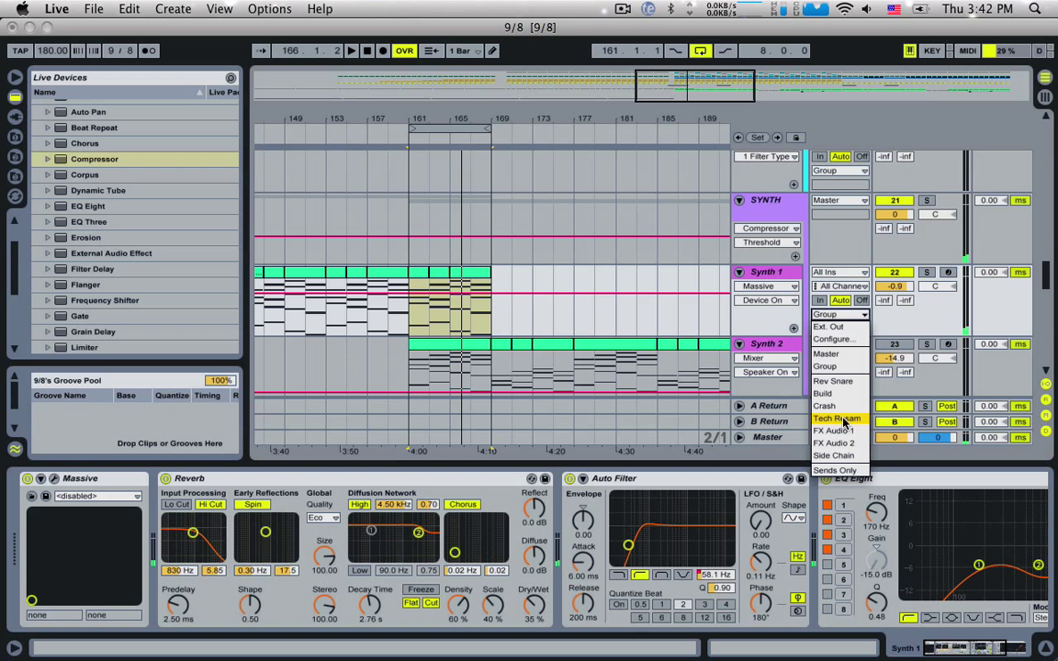
Set both Synth 1 and BASS Audio To outputs to the Side Chain track.
click(835, 418)
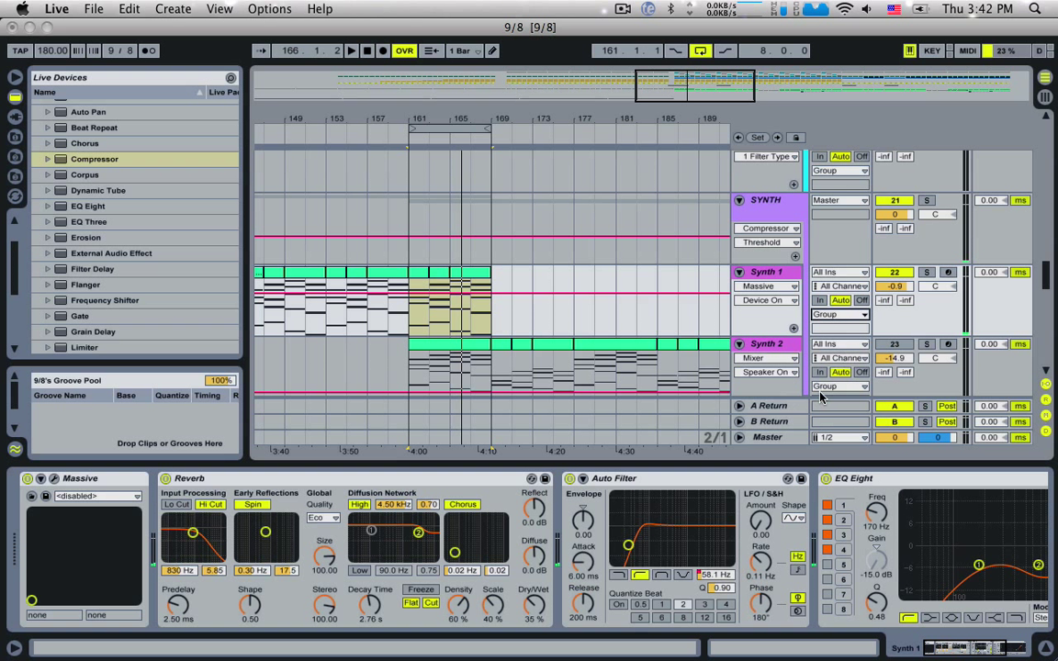
click(835, 314)
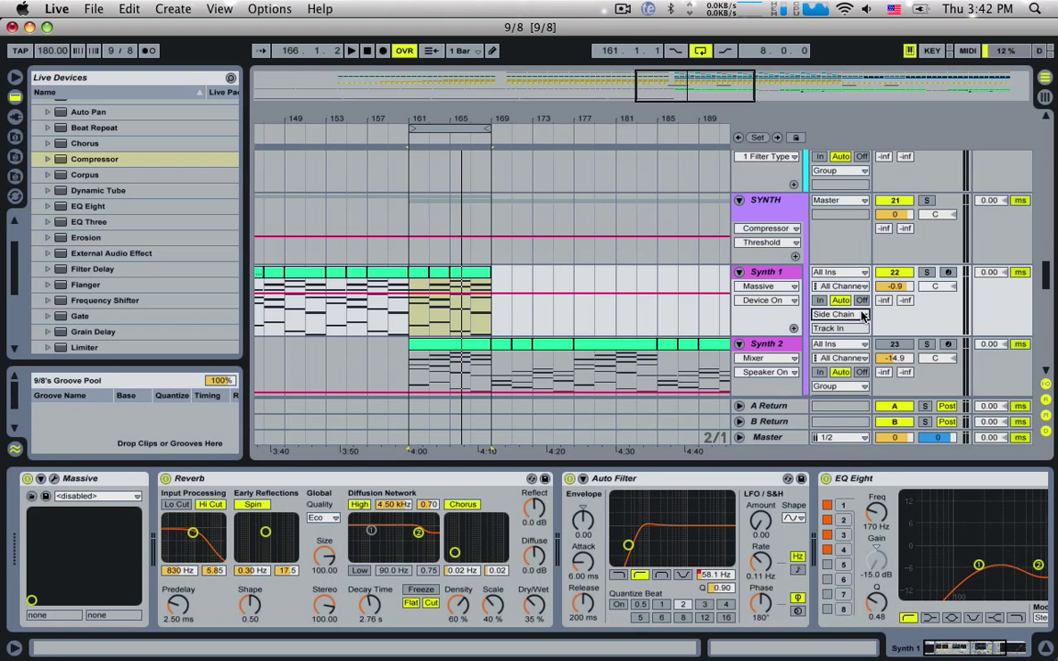
mouse_move(1043, 282)
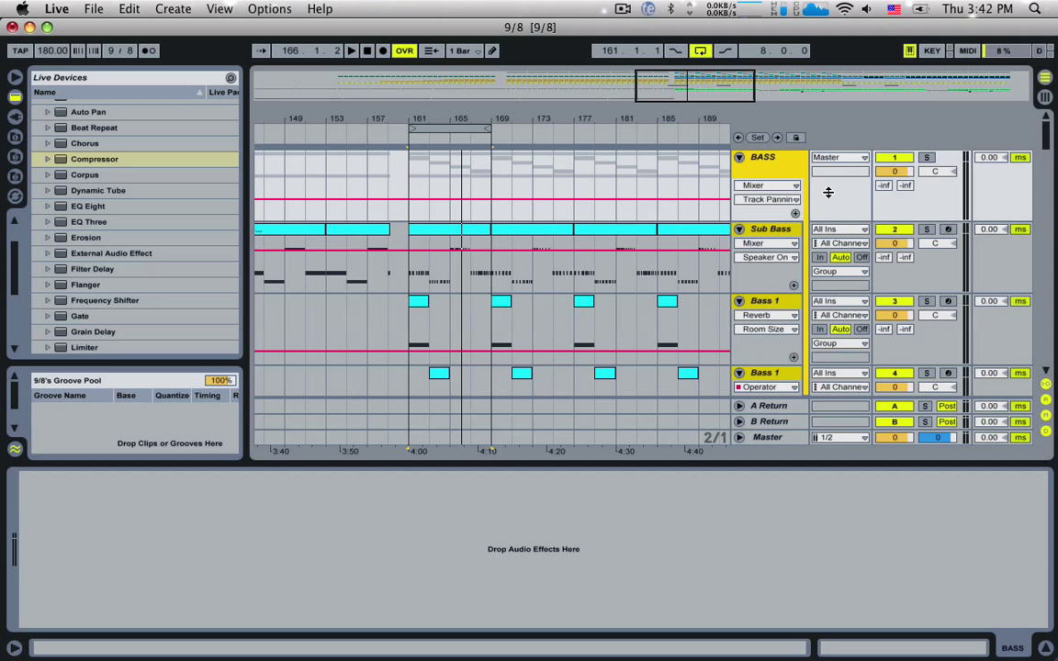
click(836, 157)
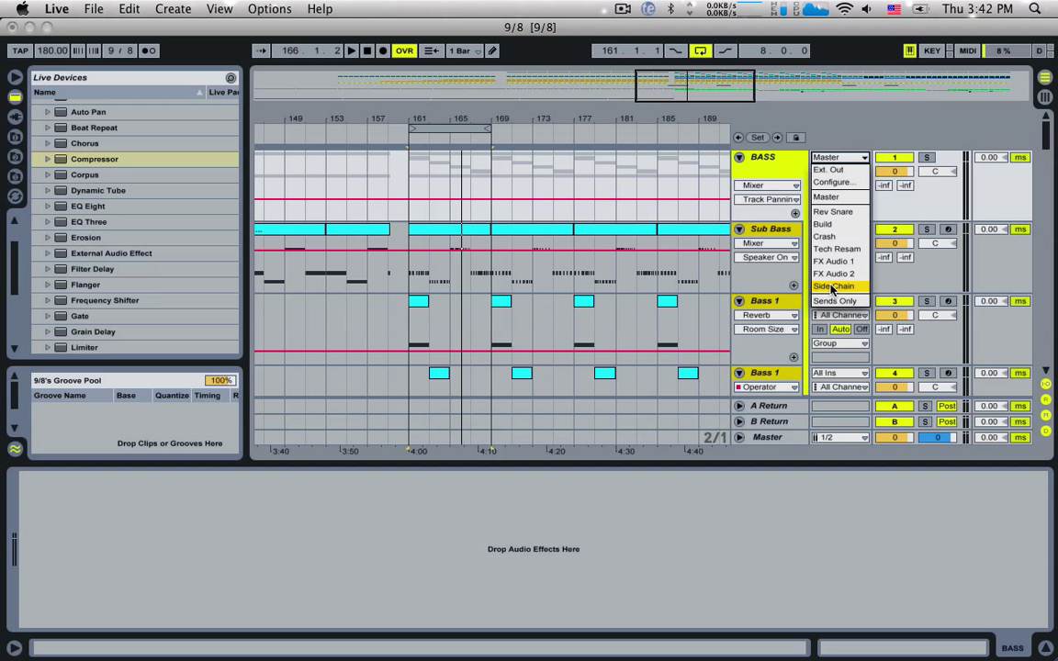
click(834, 285)
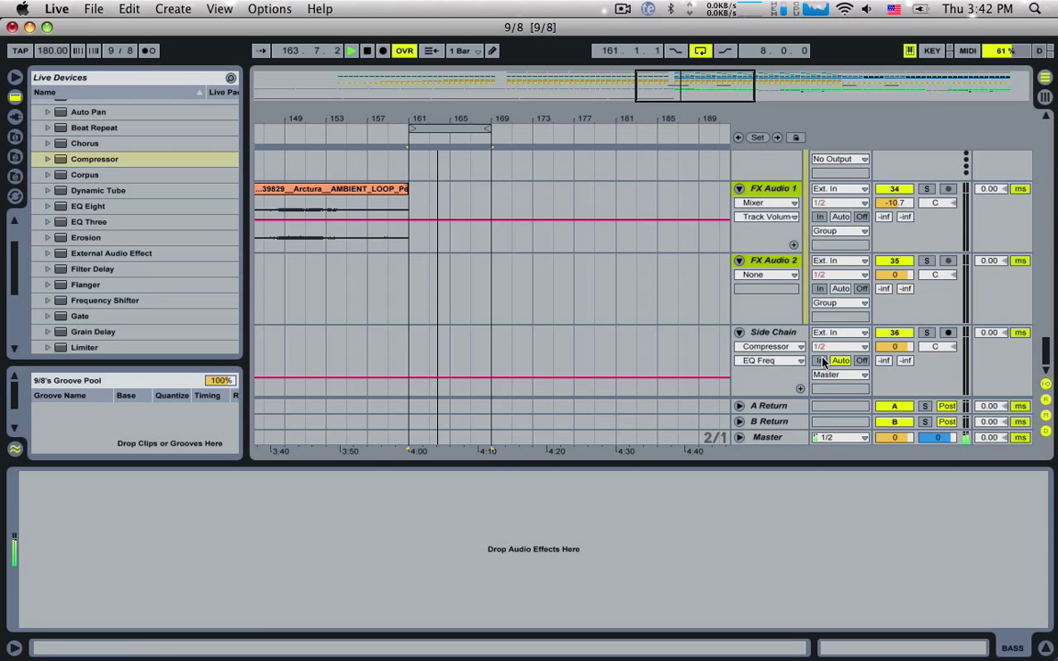
Enable Monitor In on the Side Chain track.
click(774, 331)
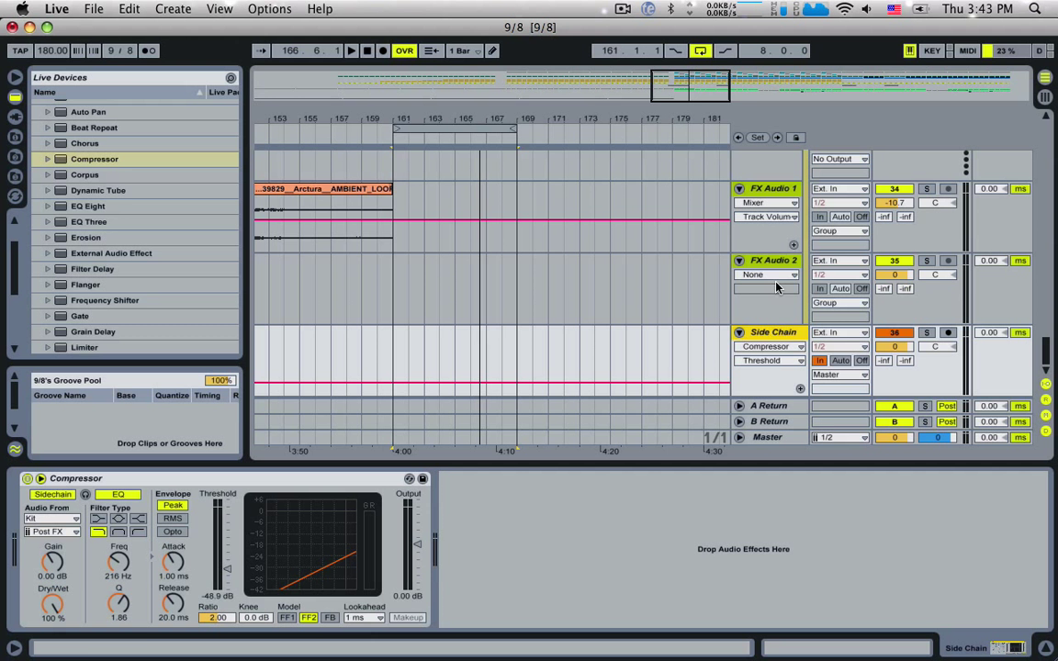
click(622, 8)
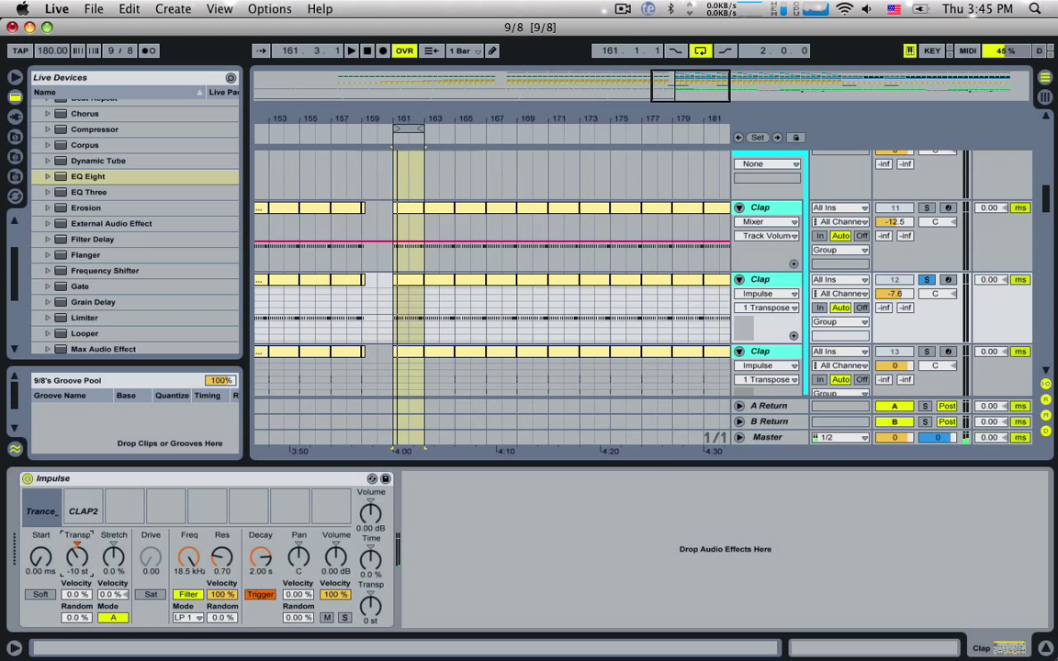
Scroll the Audio Effects browser list down to EQ Eight.
drag(77, 556, 77, 542)
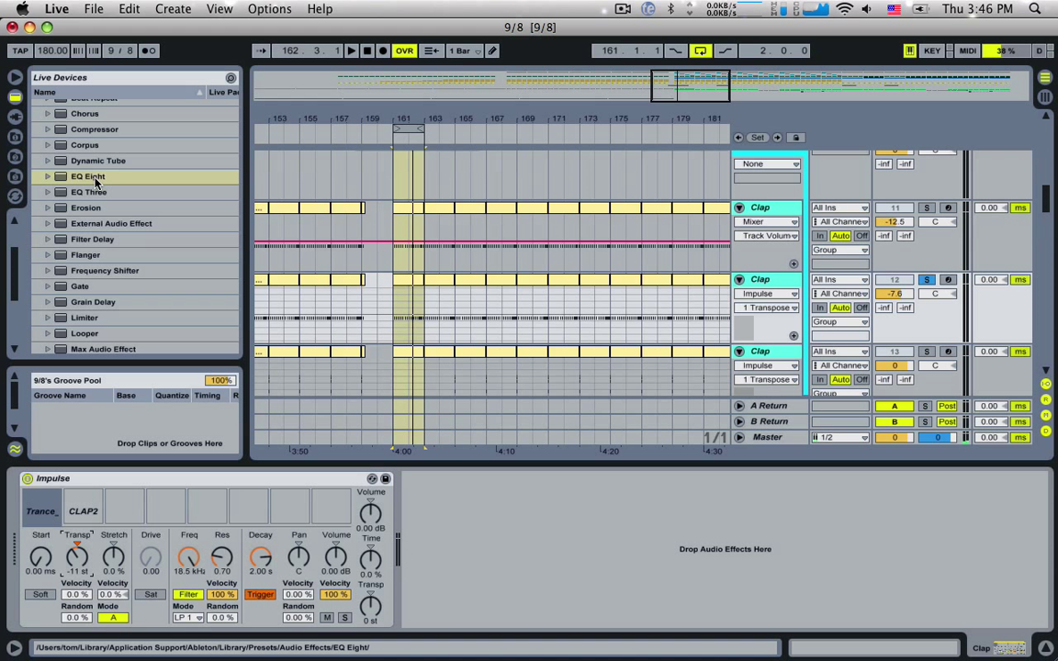
Load EQ Eight on Clap and push band 2 to a narrow +15 dB peak.
click(88, 176)
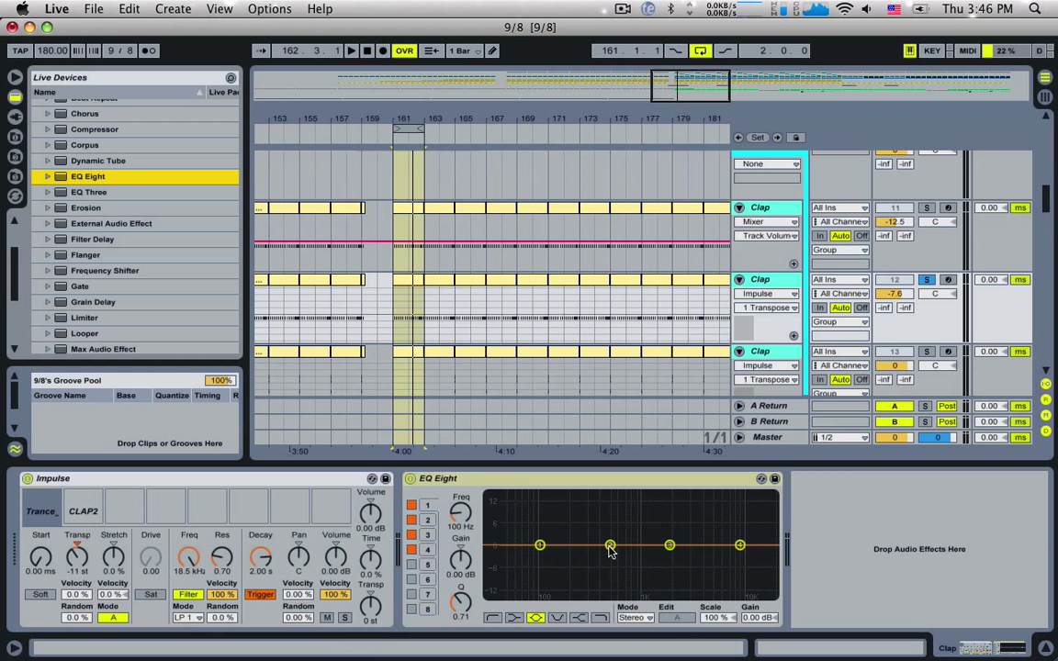
drag(610, 545, 602, 519)
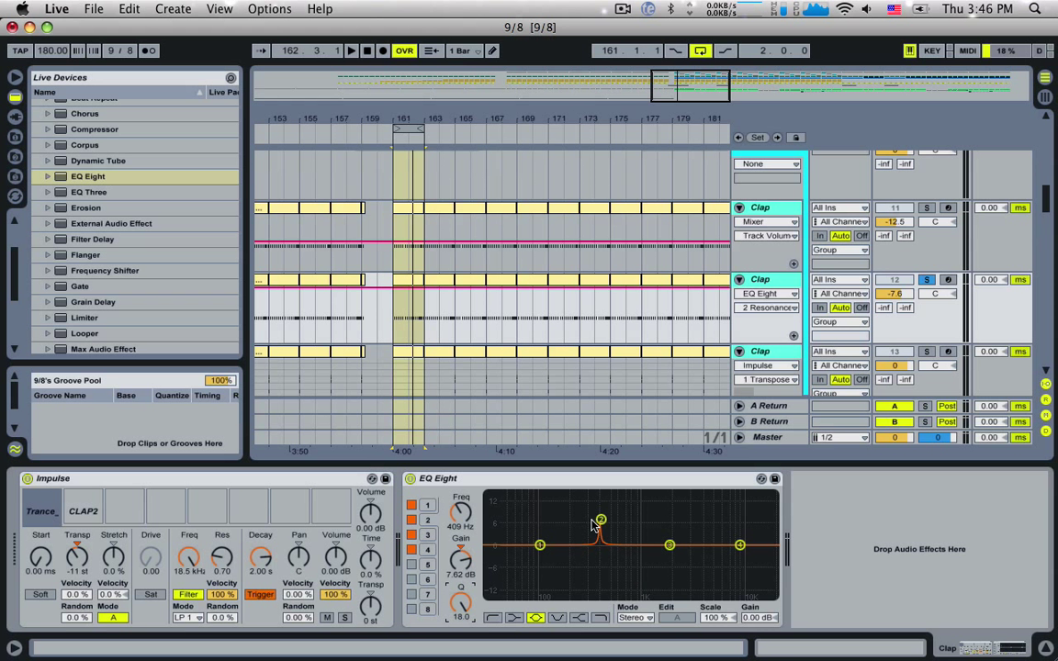
drag(601, 520, 600, 495)
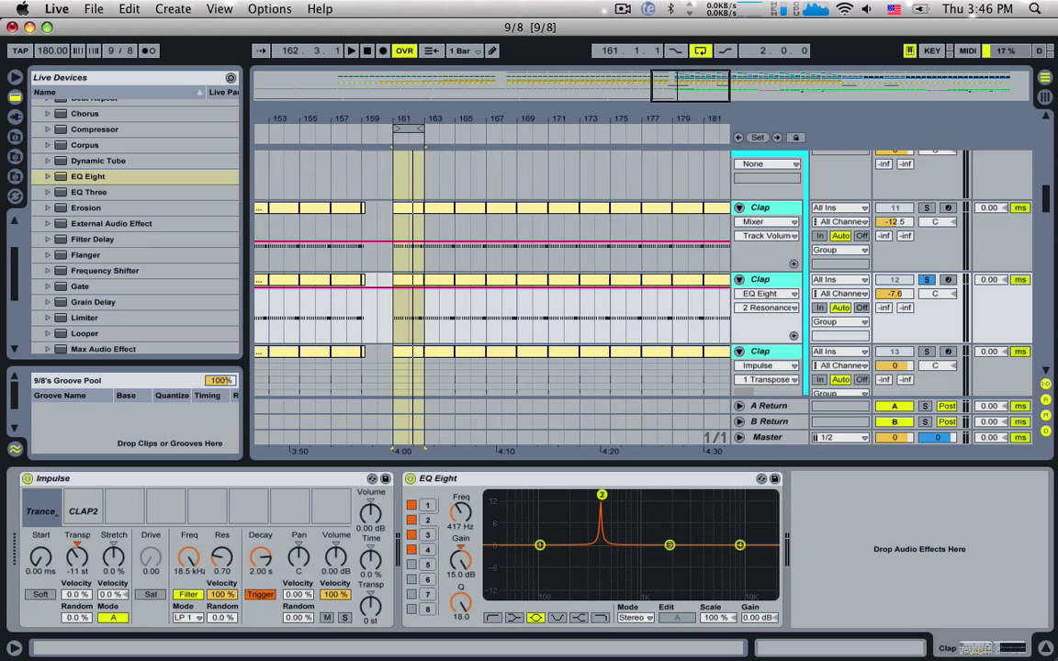
Sweep the narrow peak between 161 and 622 Hz, settling near 198 Hz.
drag(602, 493, 629, 494)
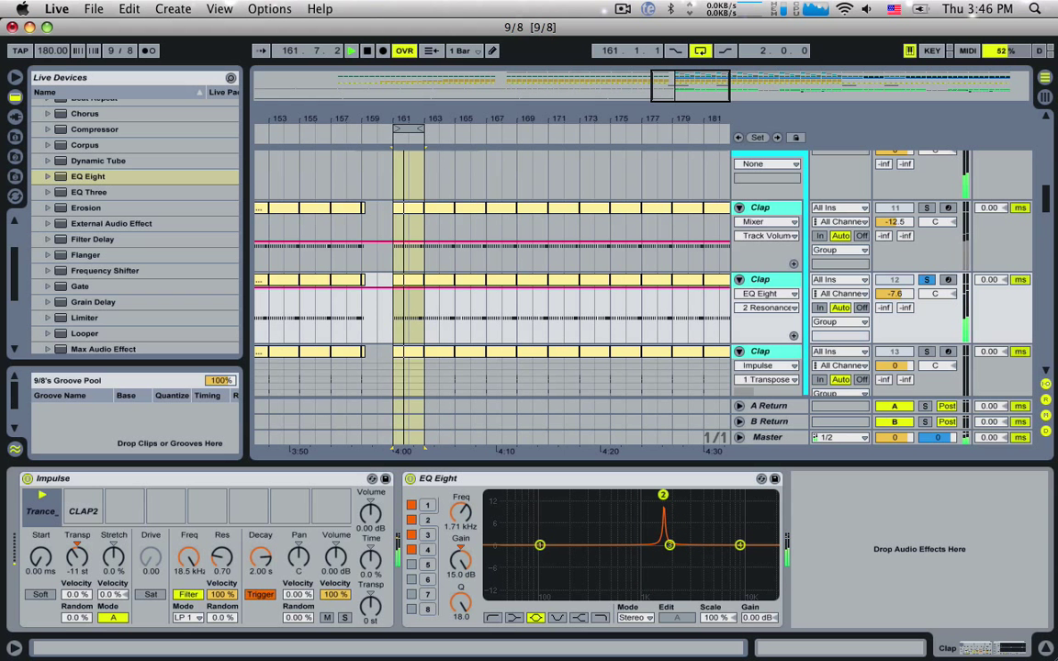
drag(661, 494, 633, 494)
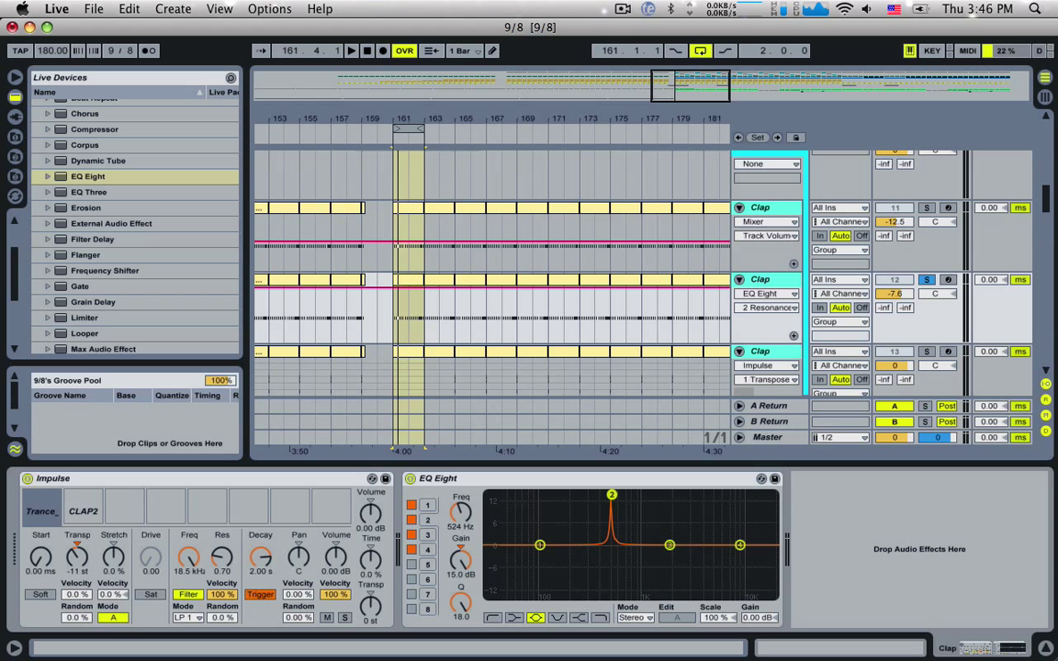
drag(610, 494, 561, 494)
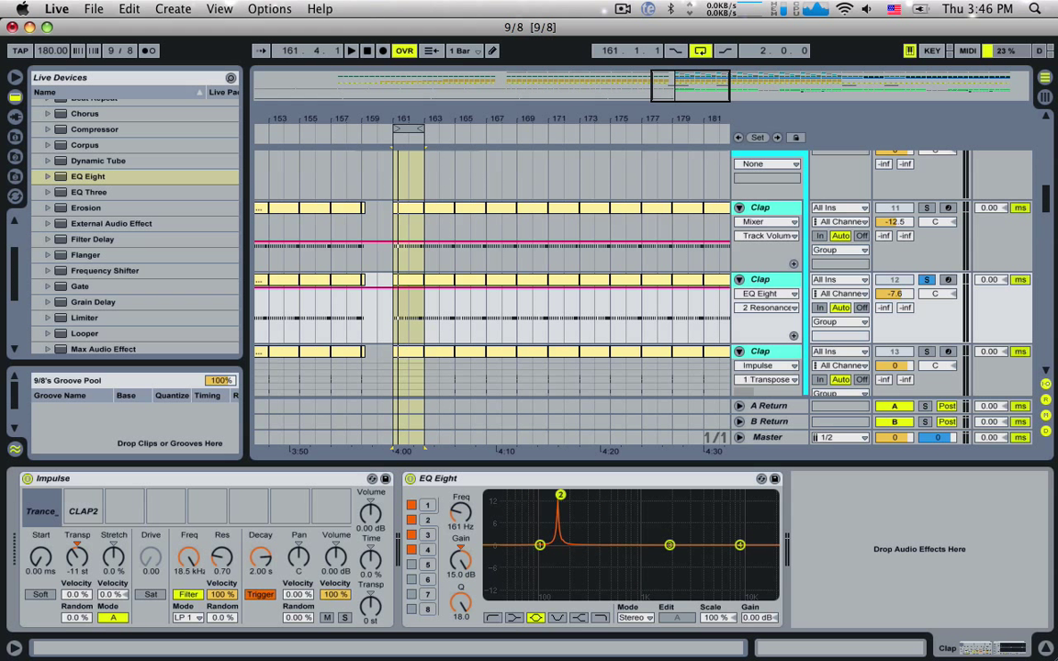
drag(560, 494, 578, 494)
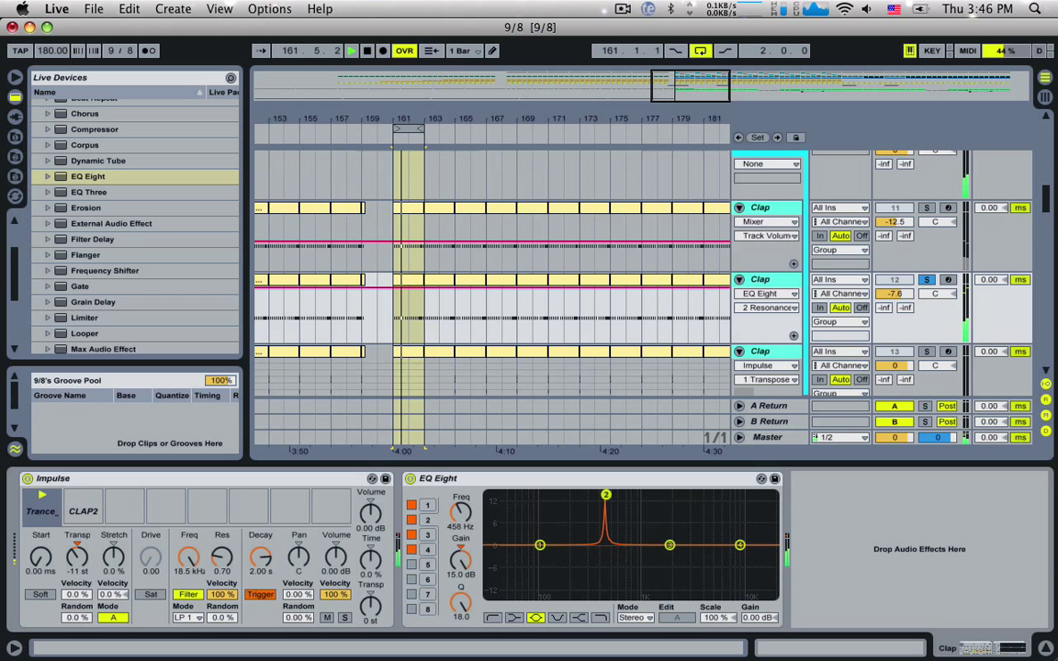
drag(606, 494, 619, 494)
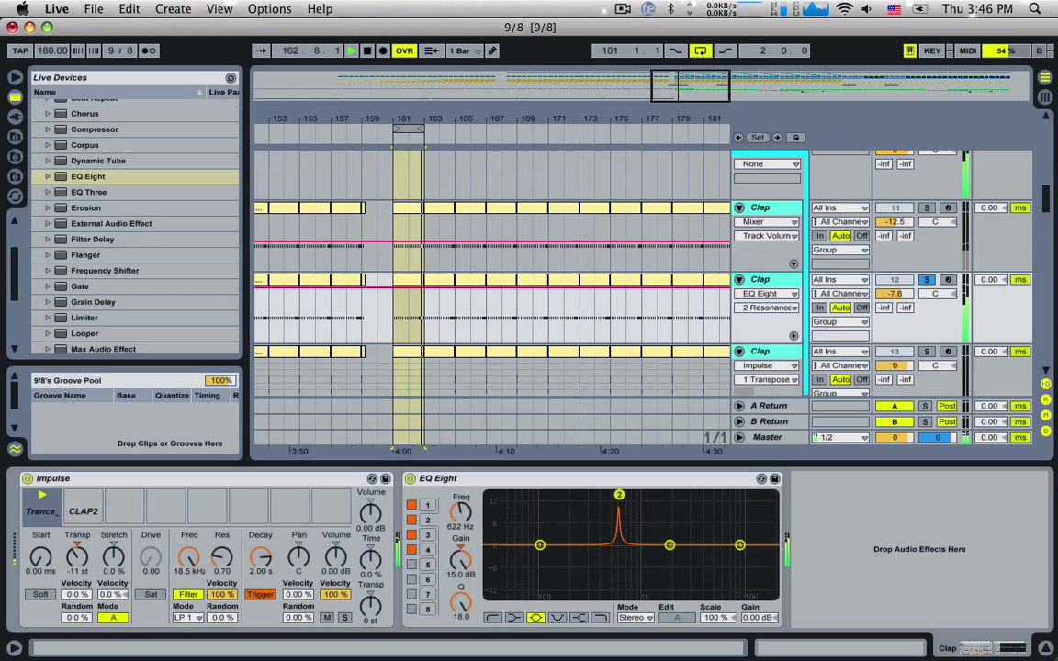
drag(619, 494, 588, 494)
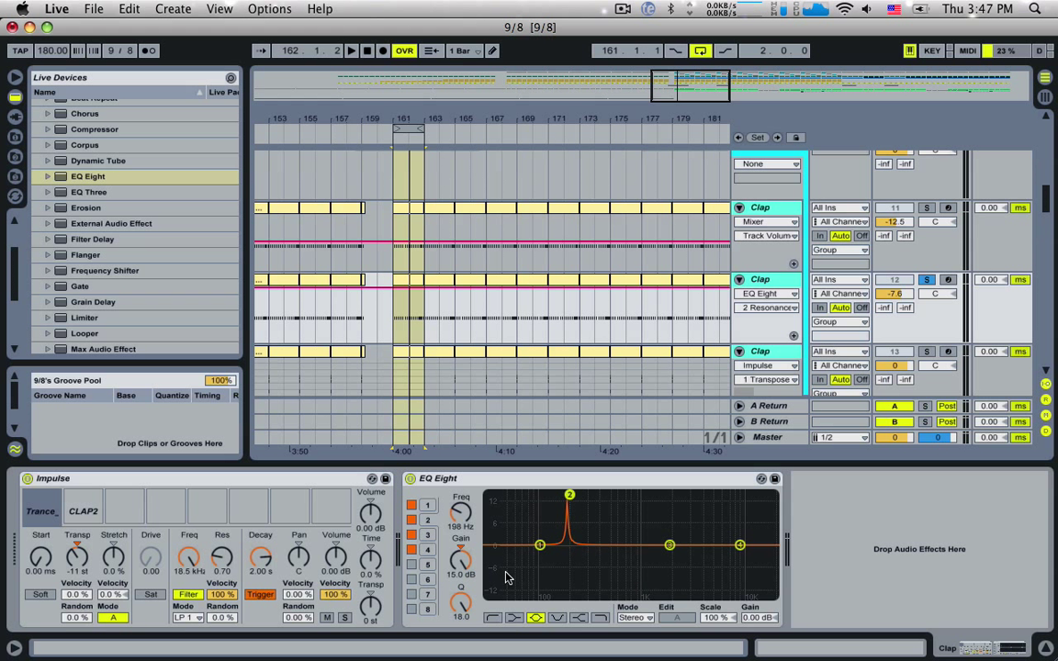
mouse_move(445, 579)
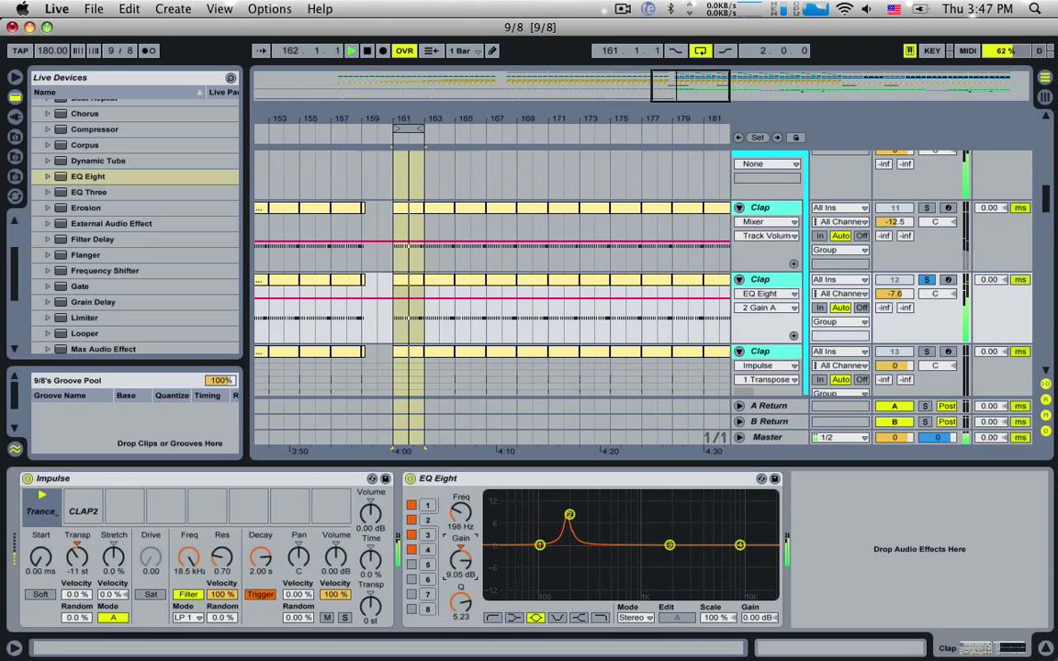
Reshape band 2 to +10.7 dB with Q 9.70 at 198 Hz.
drag(569, 515, 569, 511)
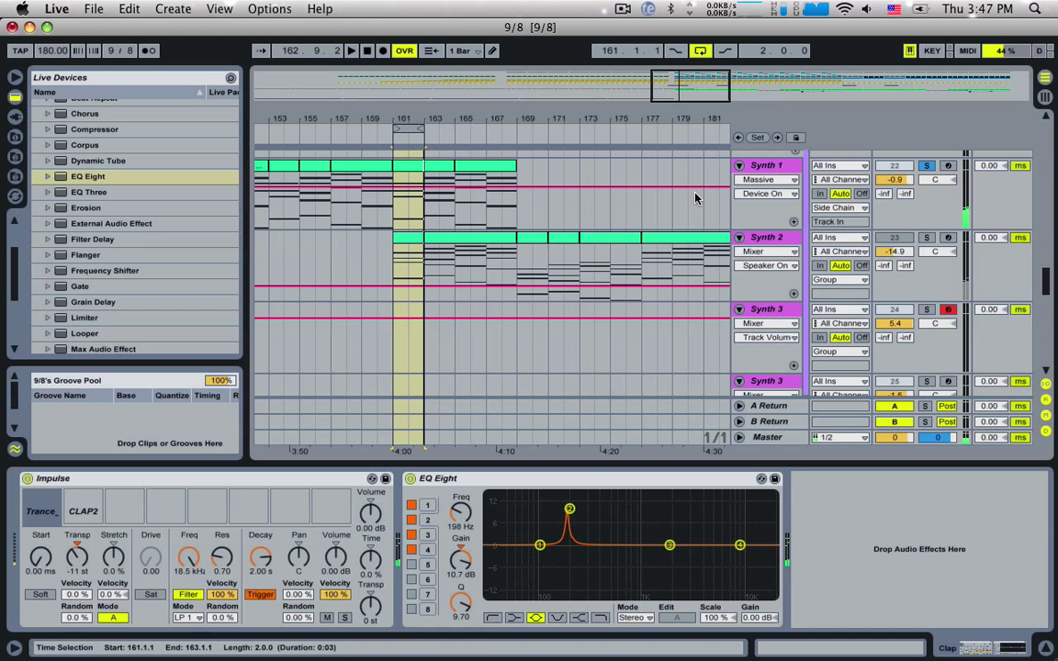
mouse_move(646, 162)
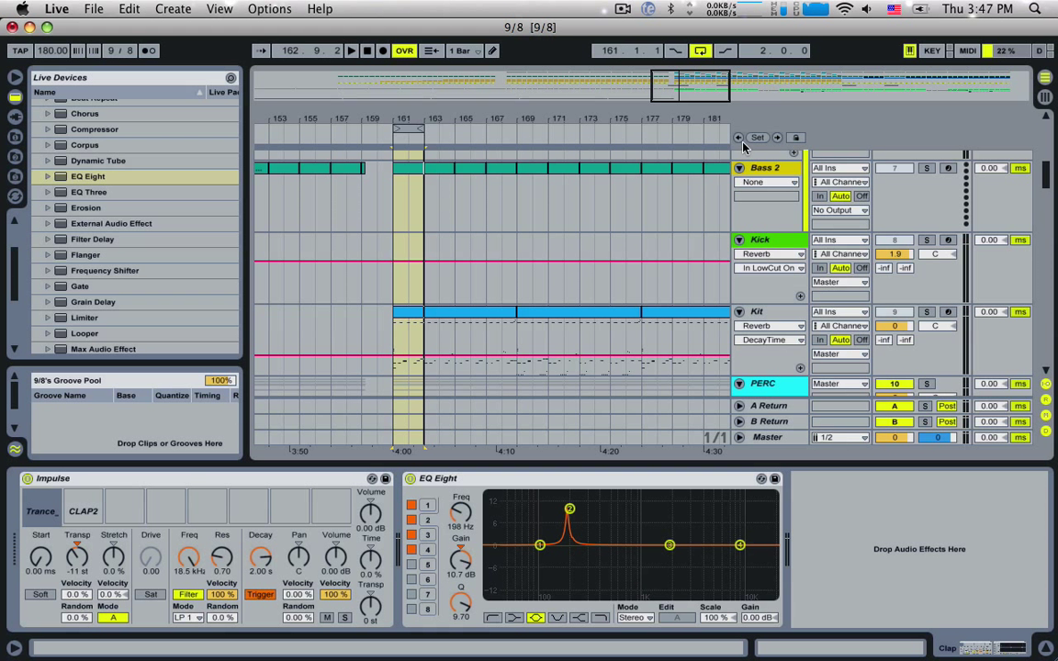
click(624, 9)
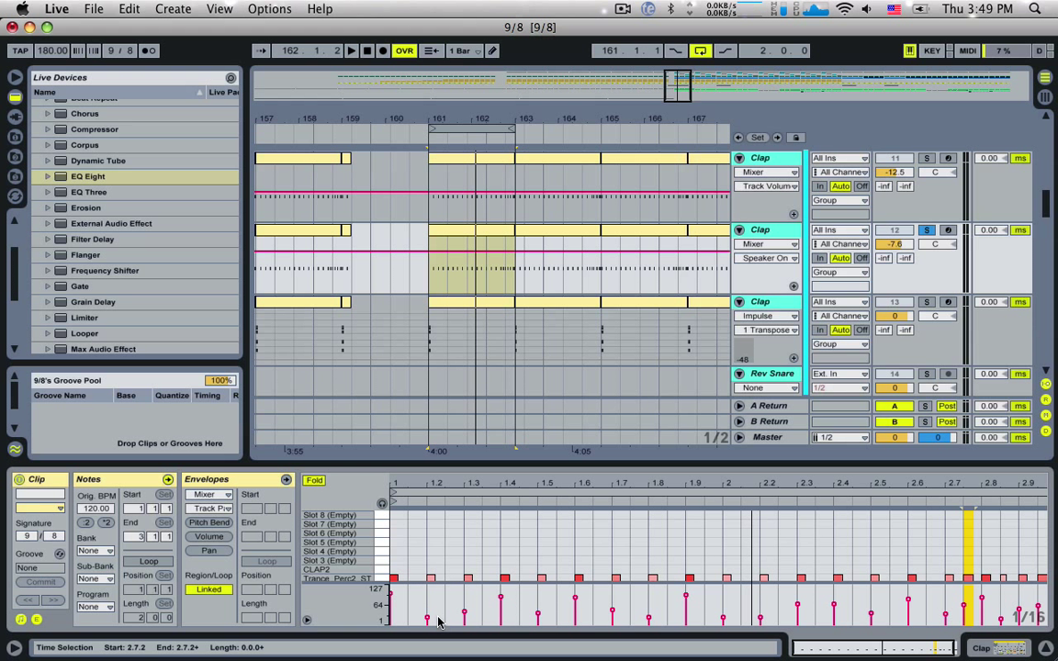
Lower the Clap Impulse sample's filter cutoff from 18.5 kHz to 708 Hz.
click(468, 579)
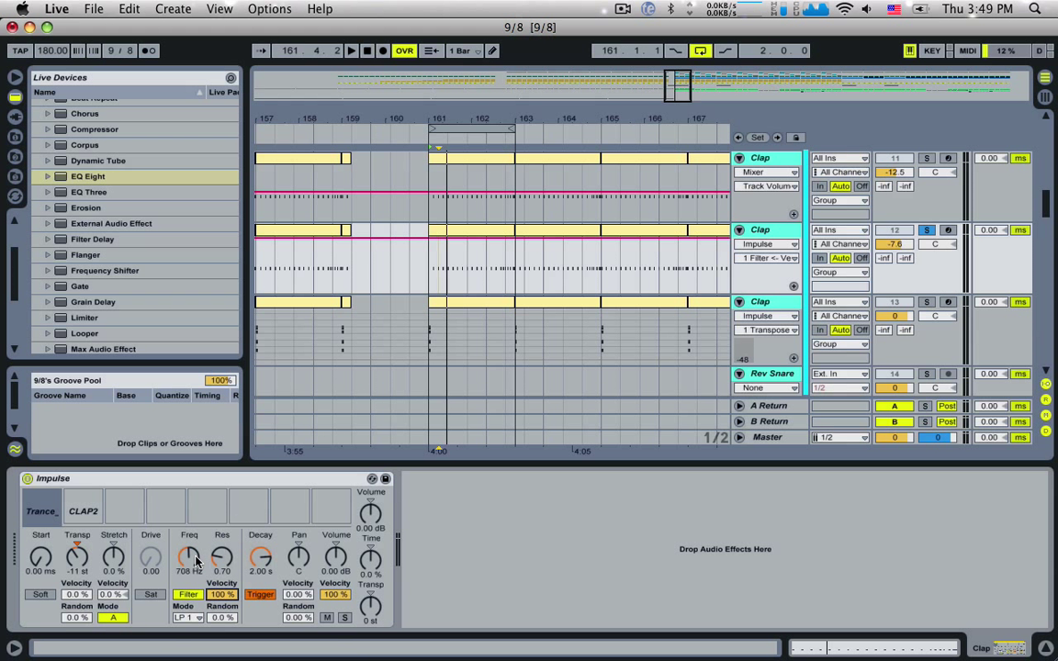
Nudge the Clap Impulse filter to 745 Hz with resonance 1.14.
drag(188, 557, 190, 551)
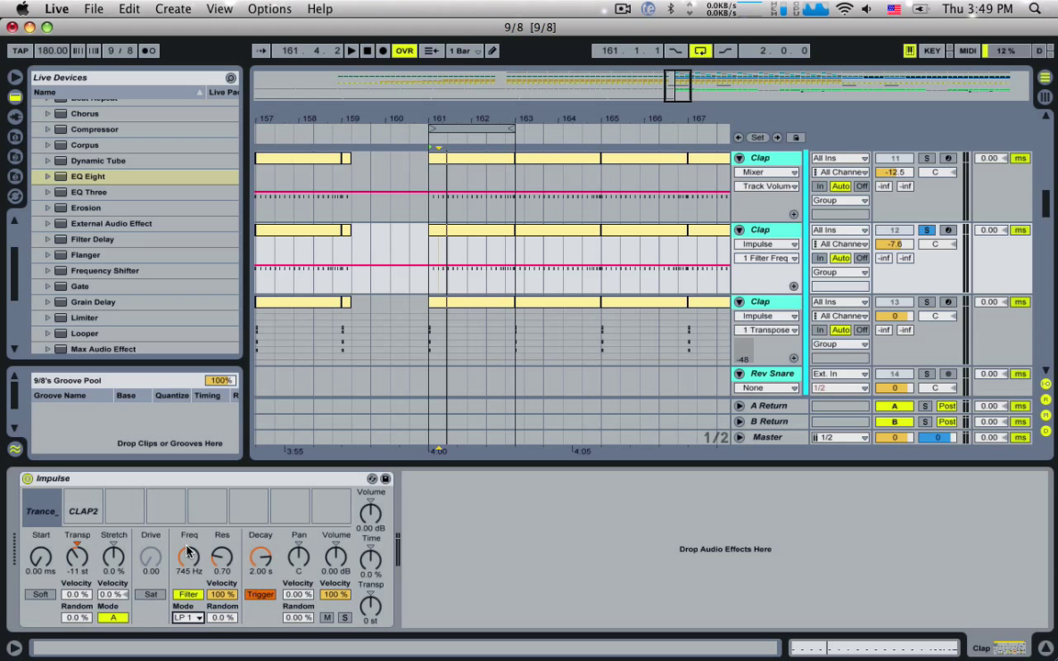
mouse_move(204, 546)
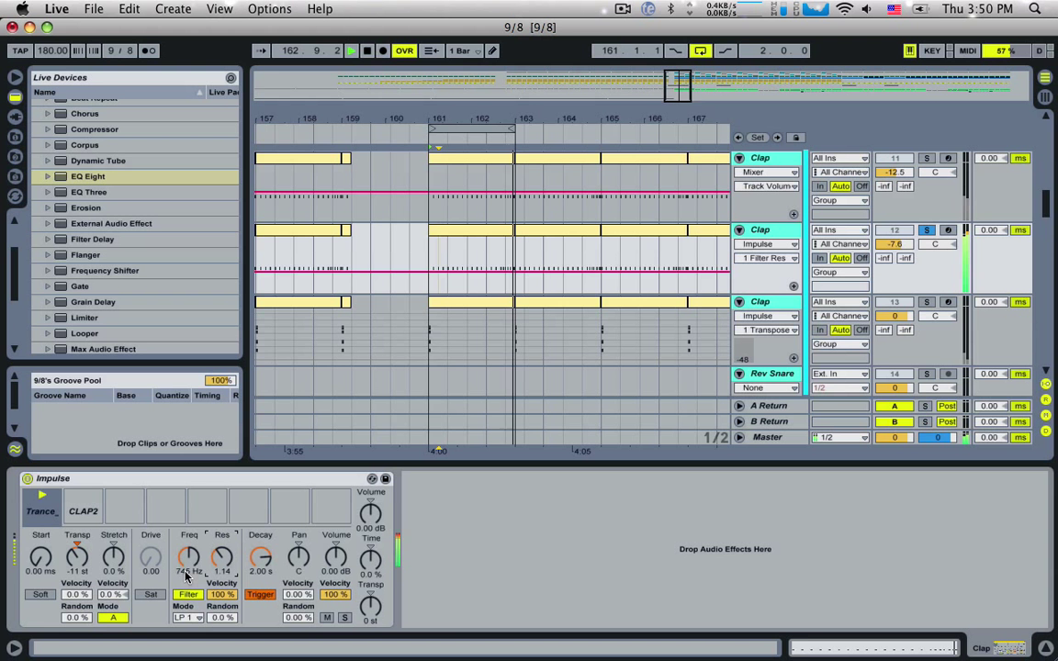
drag(189, 557, 200, 546)
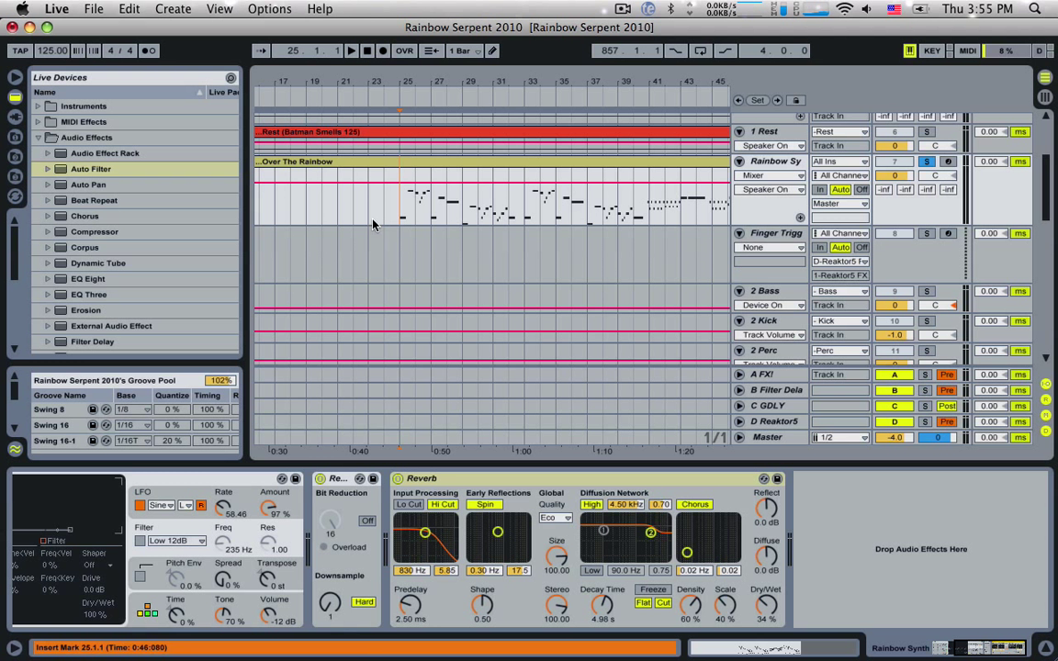
mouse_move(94, 231)
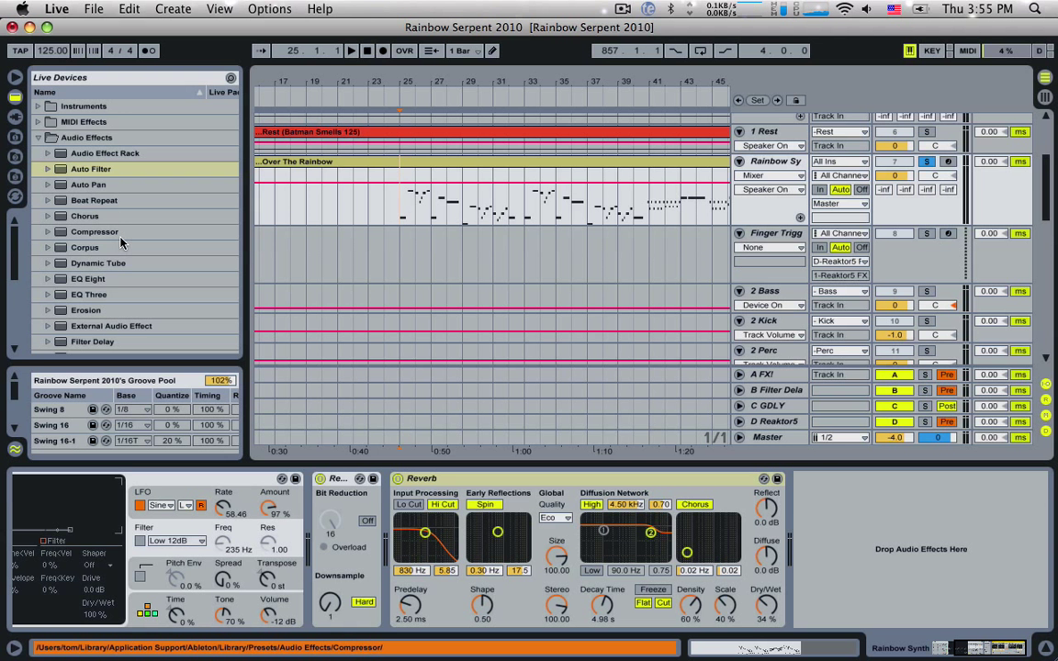
Load Auto Filter on Rainbow Synth and shape its cutoff to 956 Hz, Q 1.22.
click(91, 169)
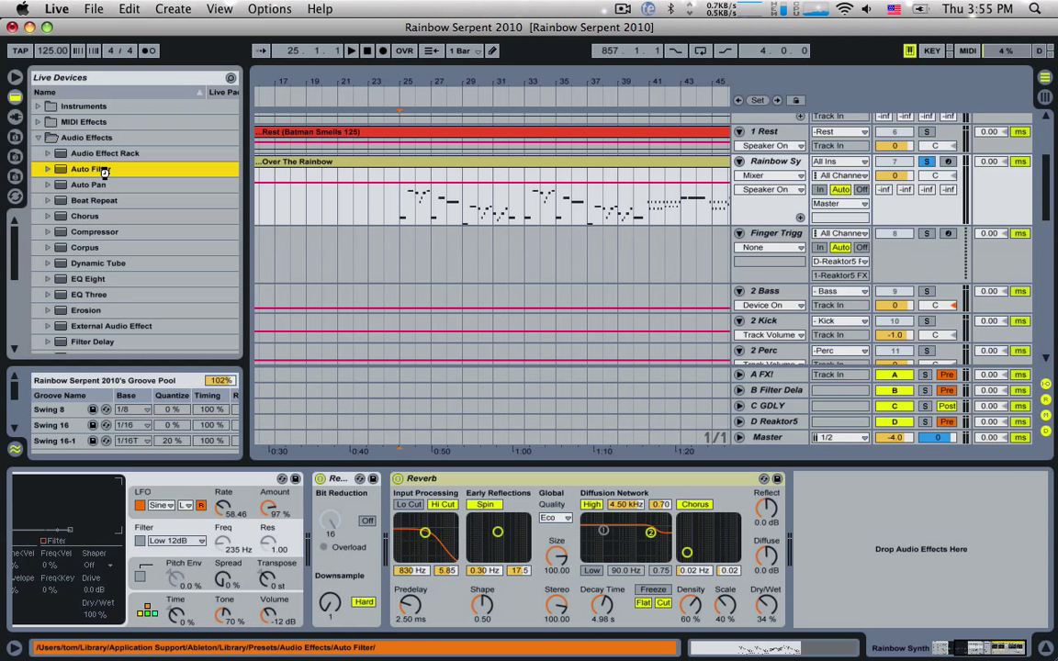
double_click(90, 169)
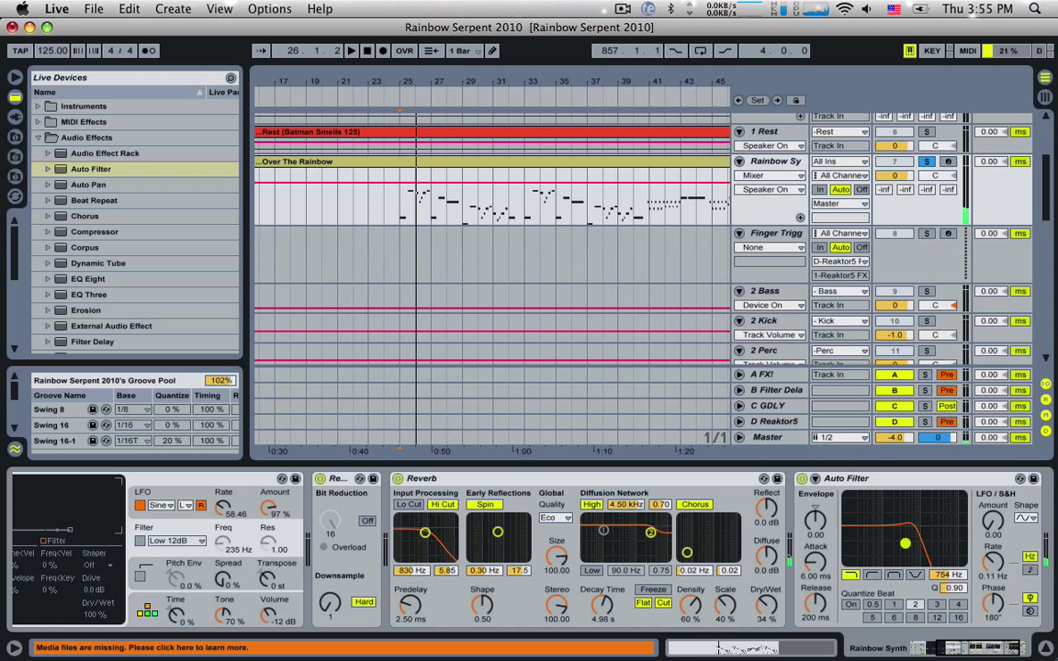
drag(905, 544, 909, 549)
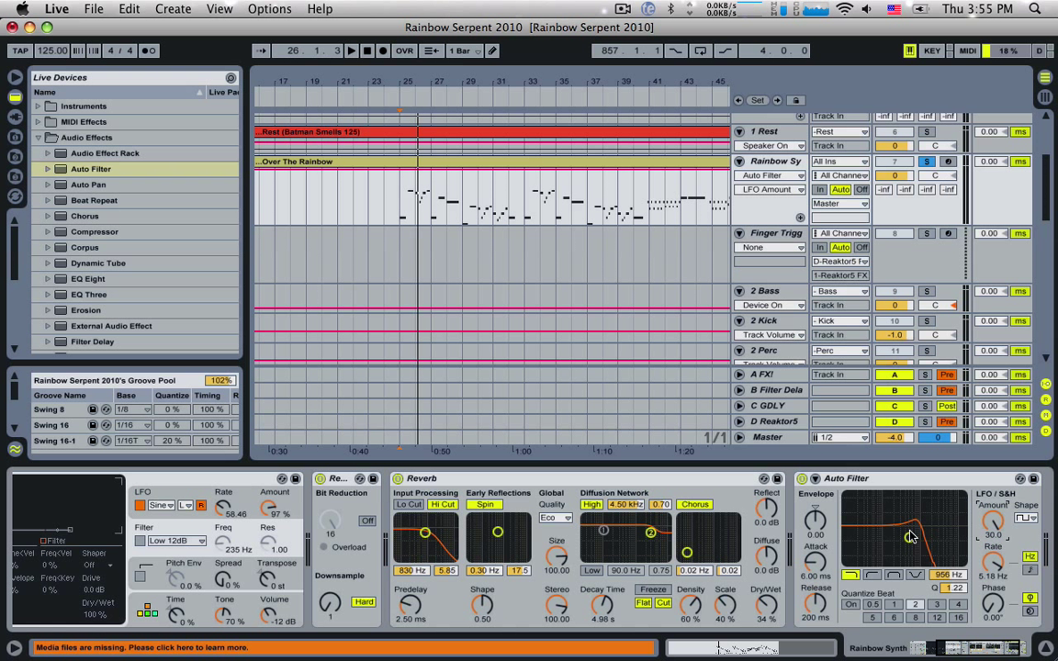
drag(909, 536, 907, 542)
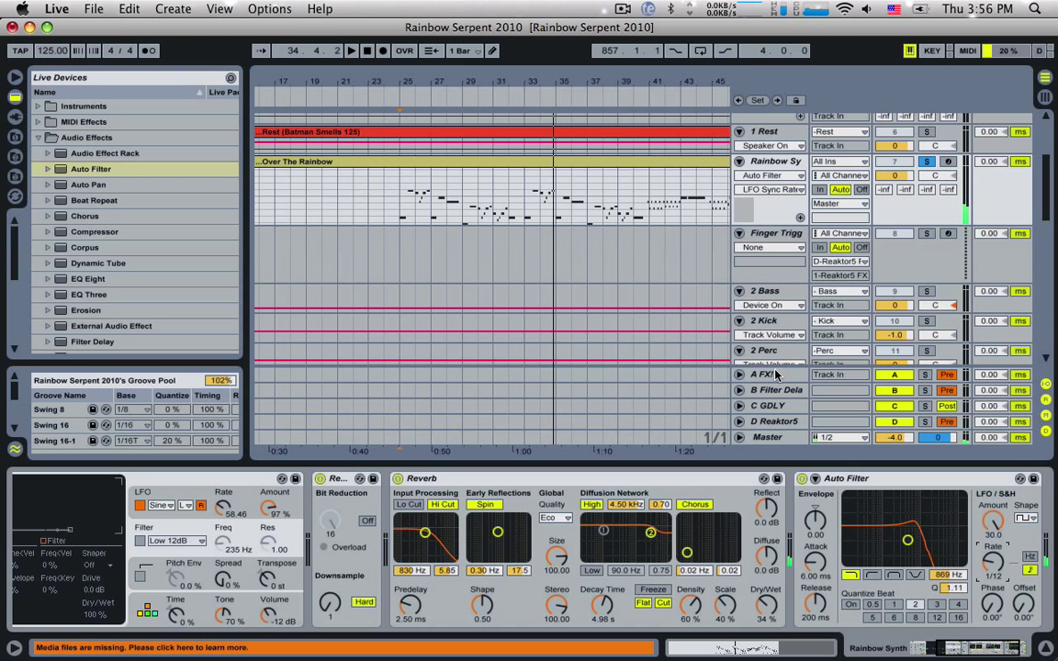
Switch to the clinguica set to view Sub Bass's Operator and Limiter.
click(622, 9)
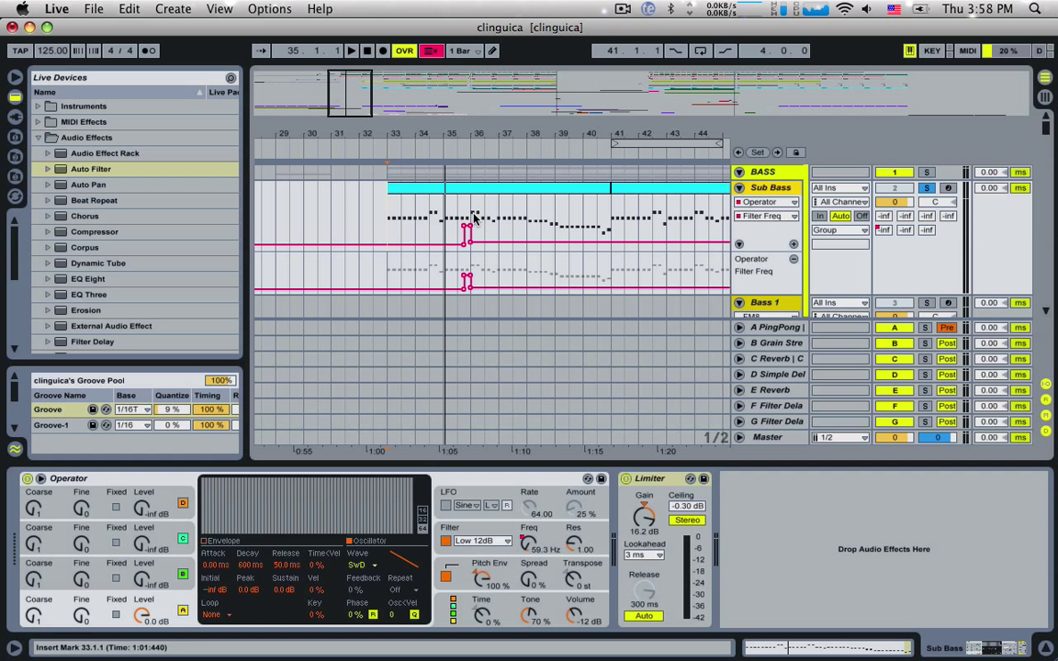
scroll(down, 3)
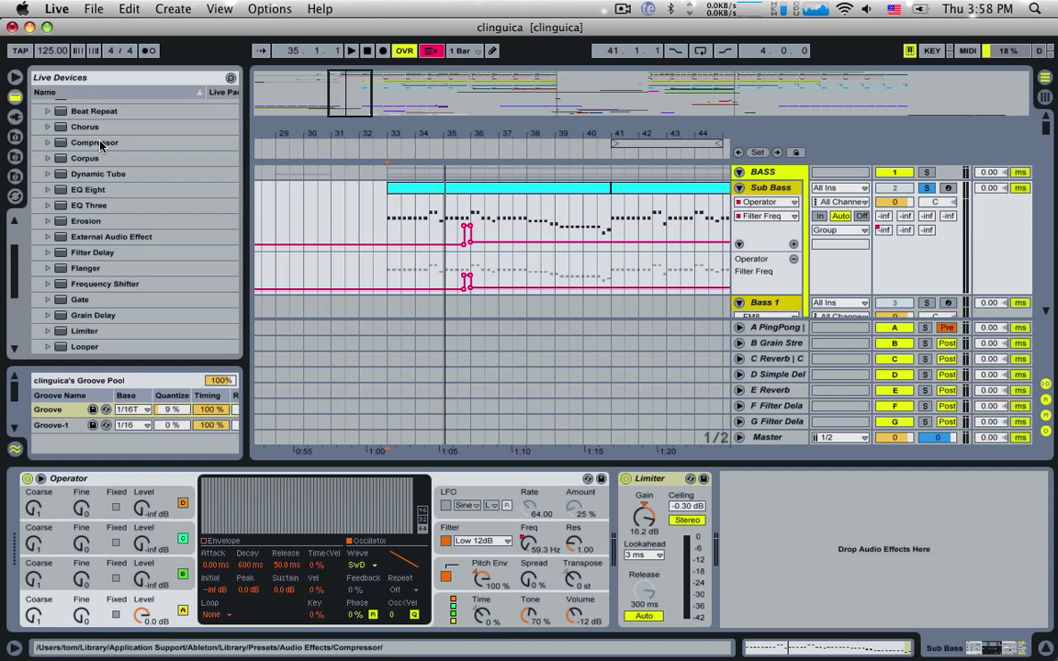
click(95, 142)
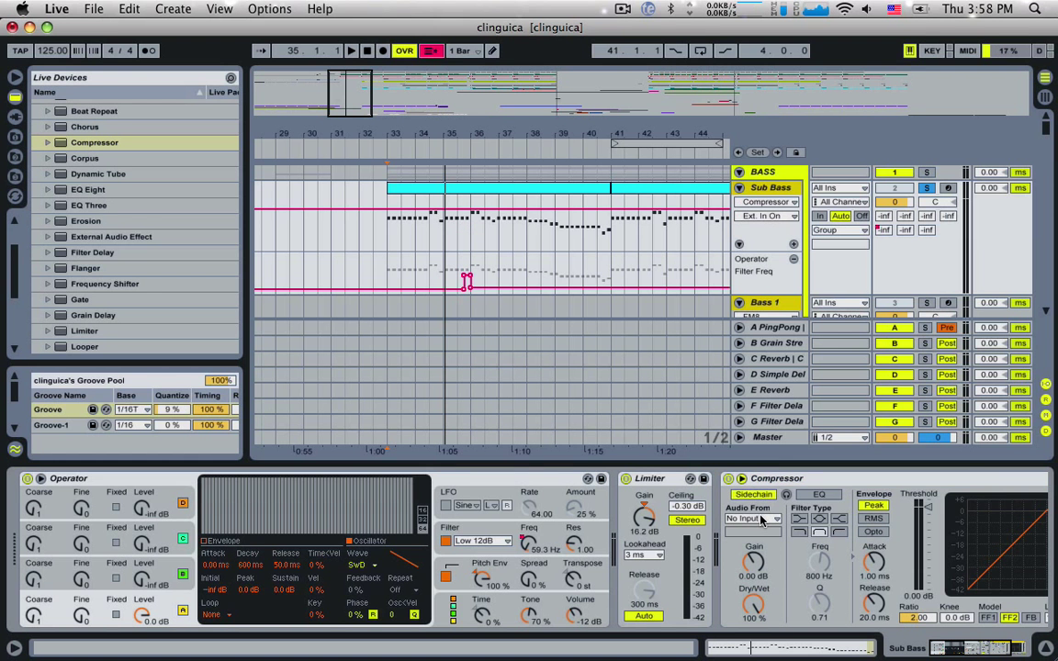
click(752, 519)
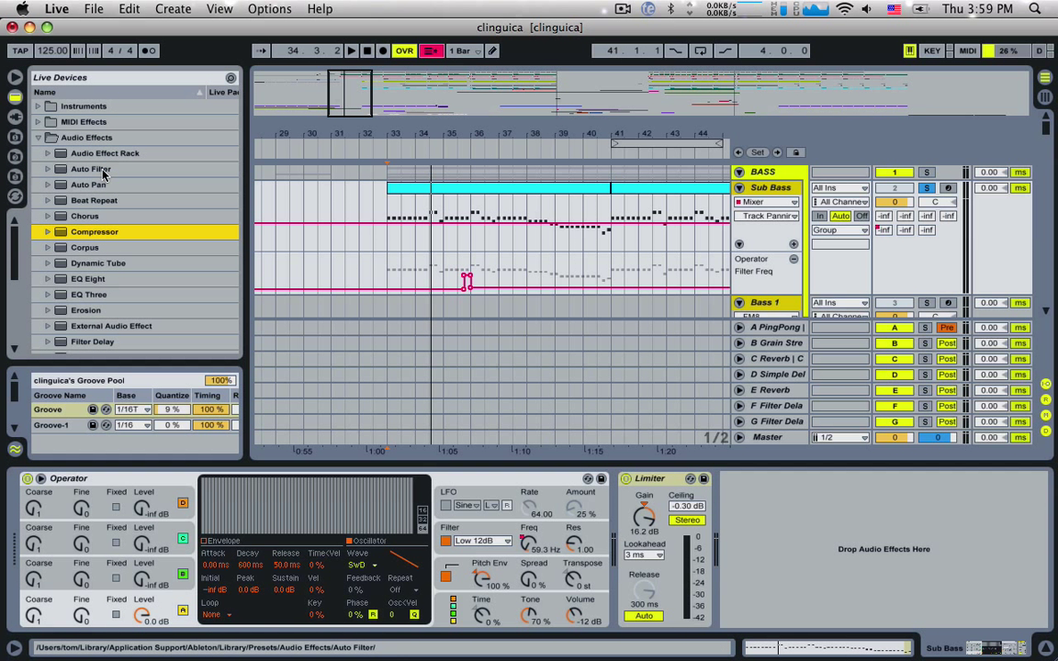
Add an Audio Effect Rack to Sub Bass, low-passing Low and high-passing High near 160 Hz.
click(104, 153)
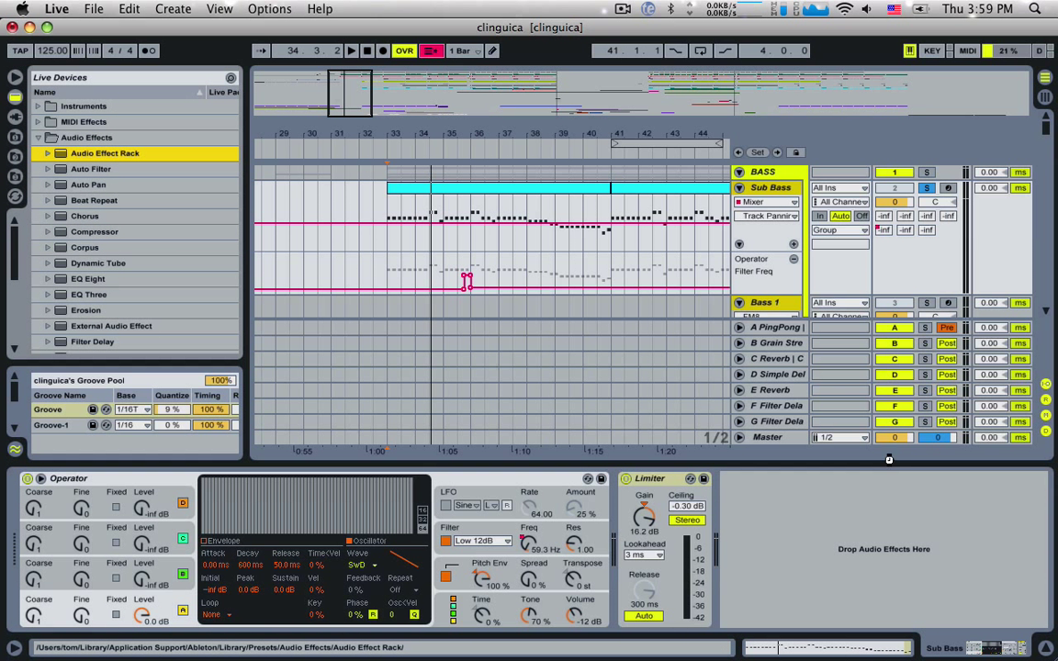
double_click(105, 154)
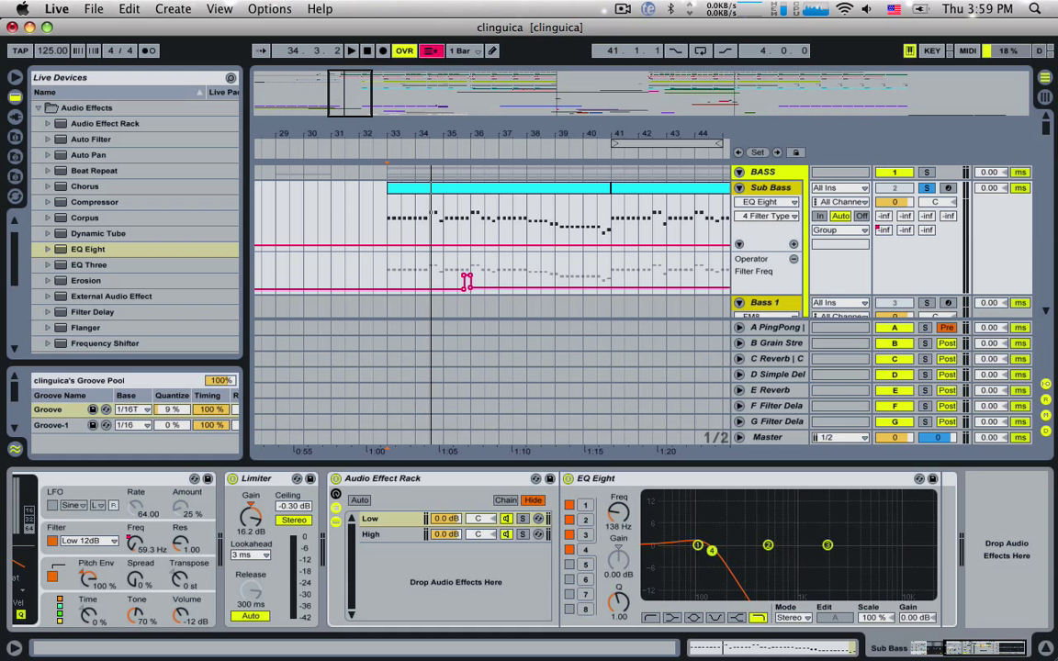
drag(712, 546, 698, 555)
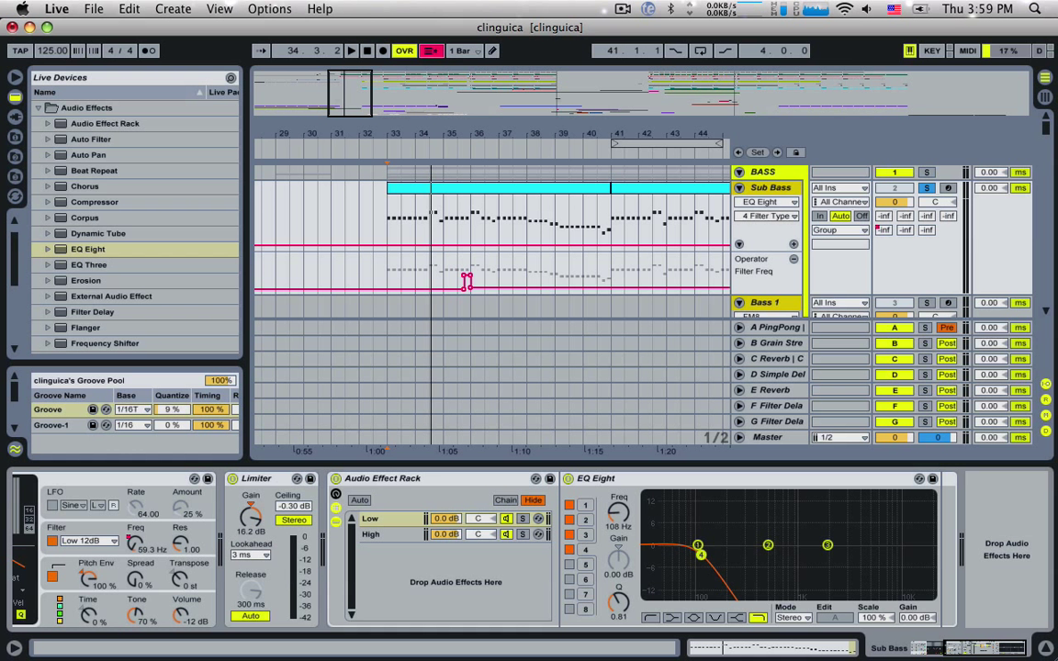
drag(699, 553, 700, 557)
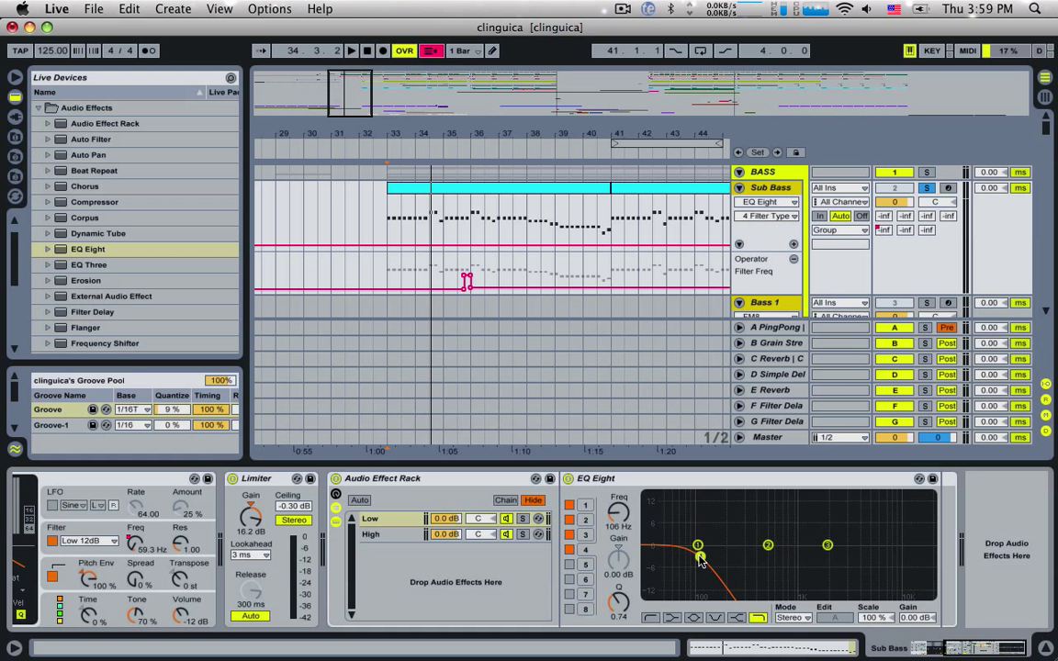
drag(698, 555, 700, 557)
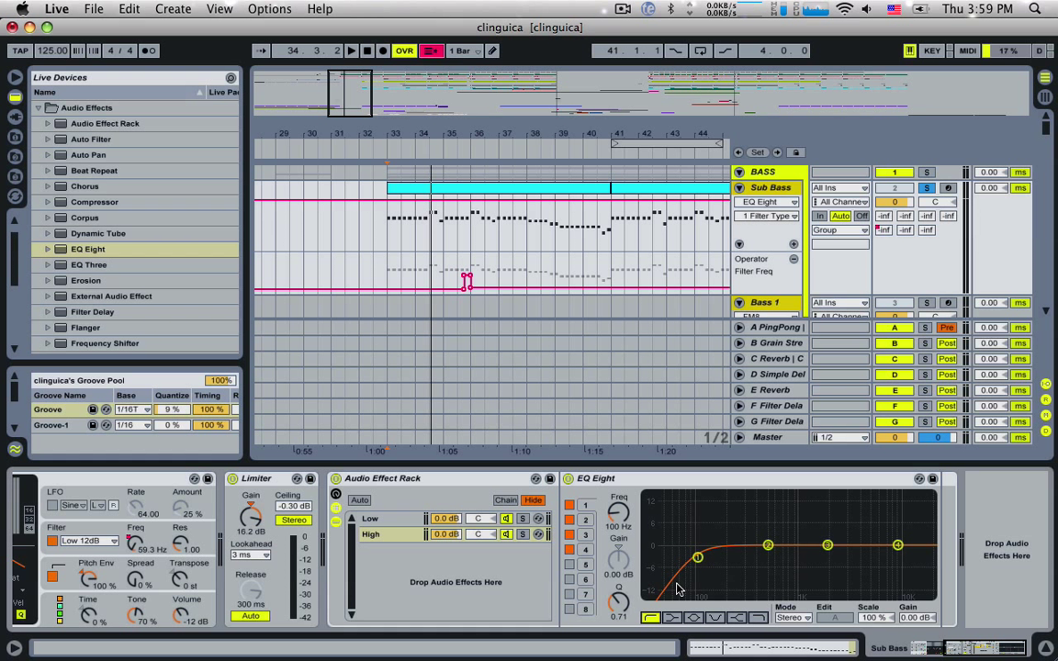
drag(697, 557, 722, 553)
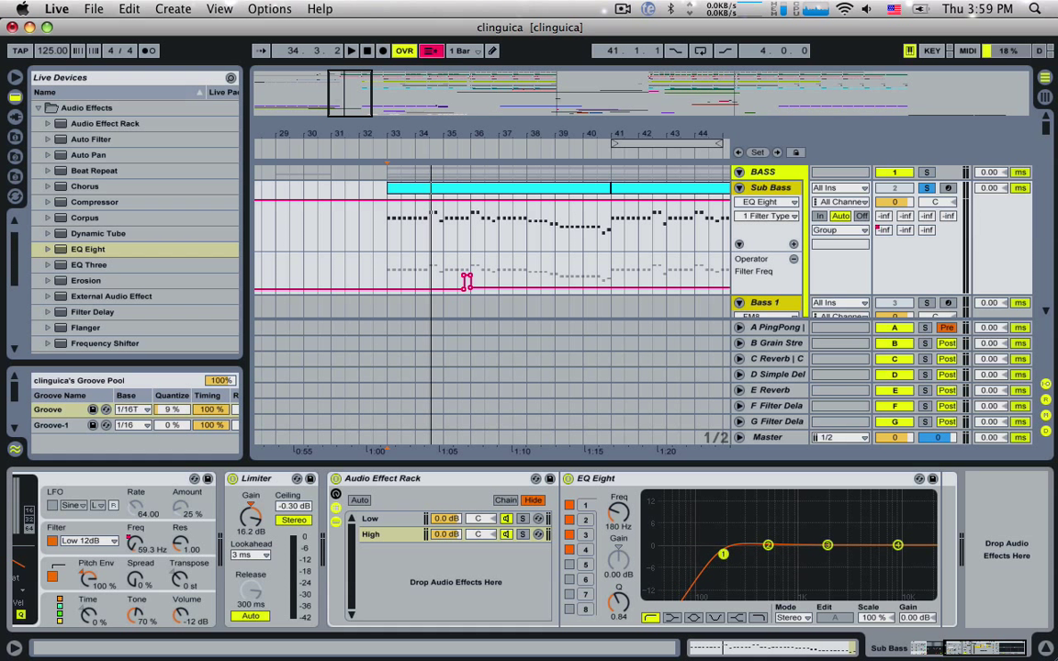
drag(723, 555, 717, 556)
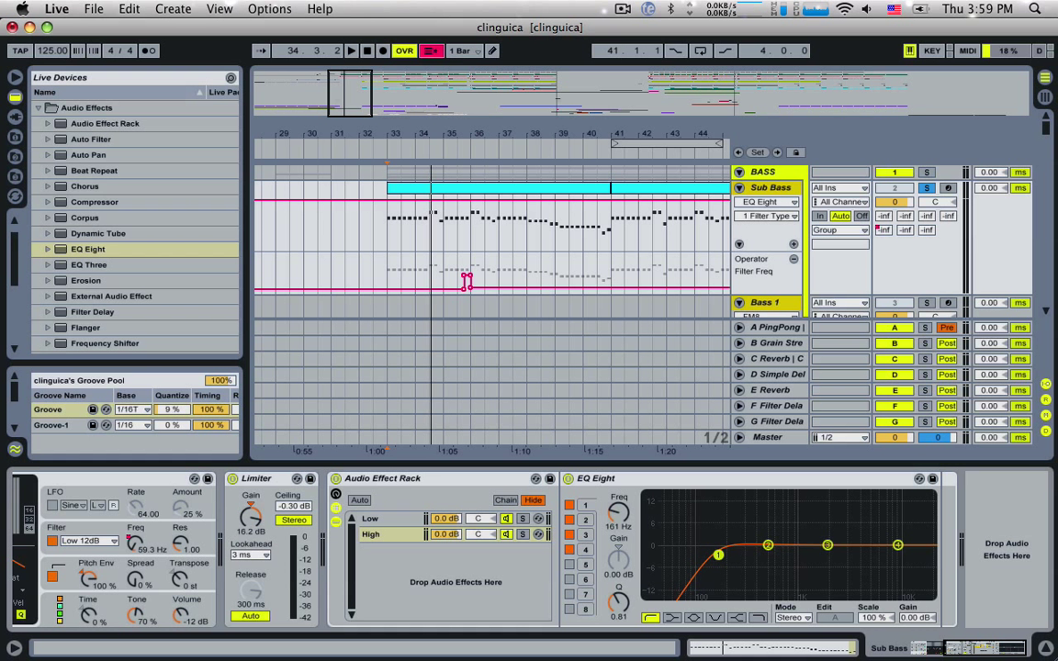
drag(718, 553, 709, 557)
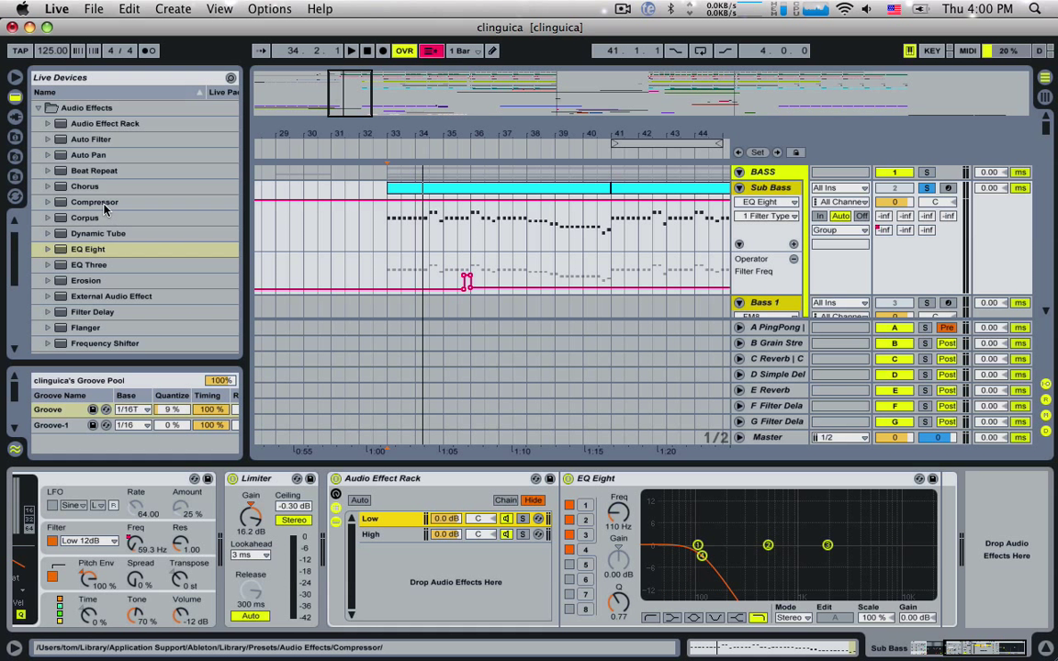
Add a Compressor to the High chain, duplicate it, and load the techno mum and dad set.
click(94, 201)
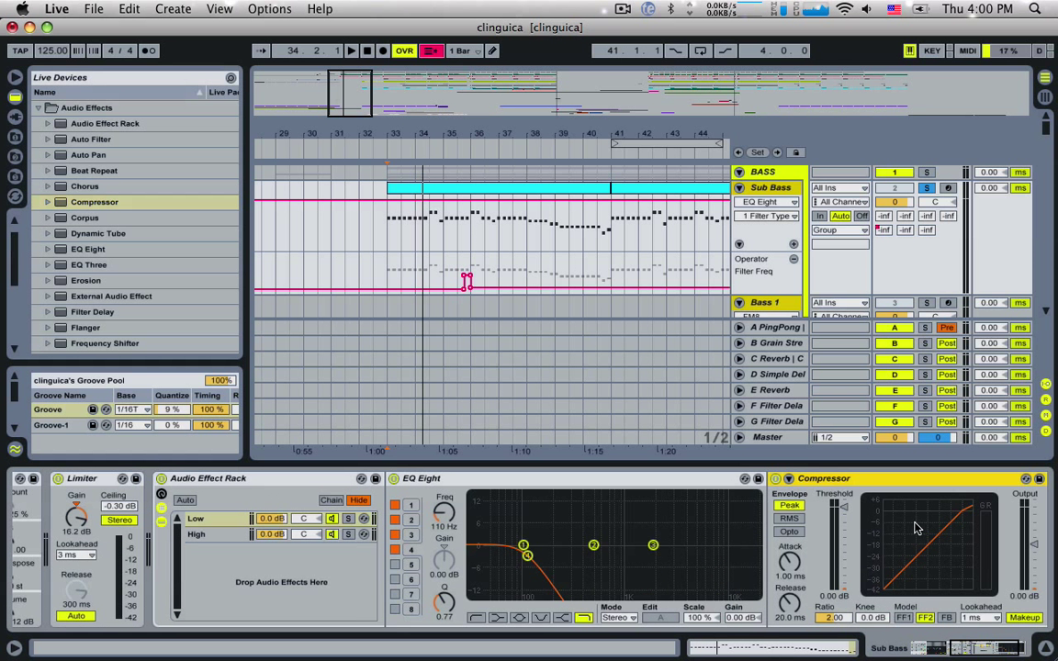
click(795, 495)
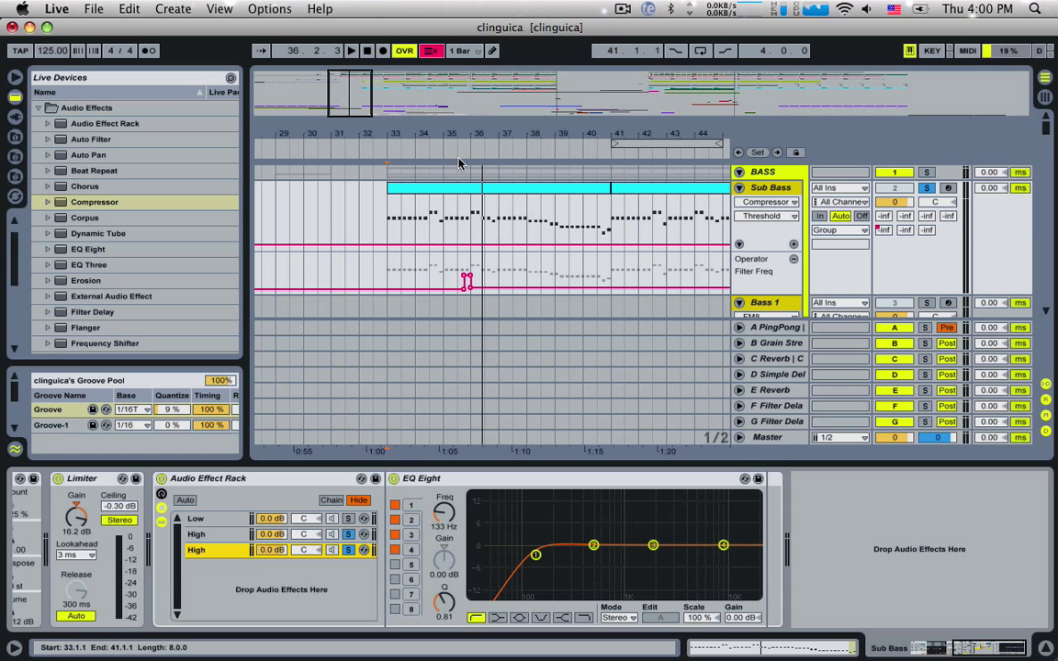
click(623, 9)
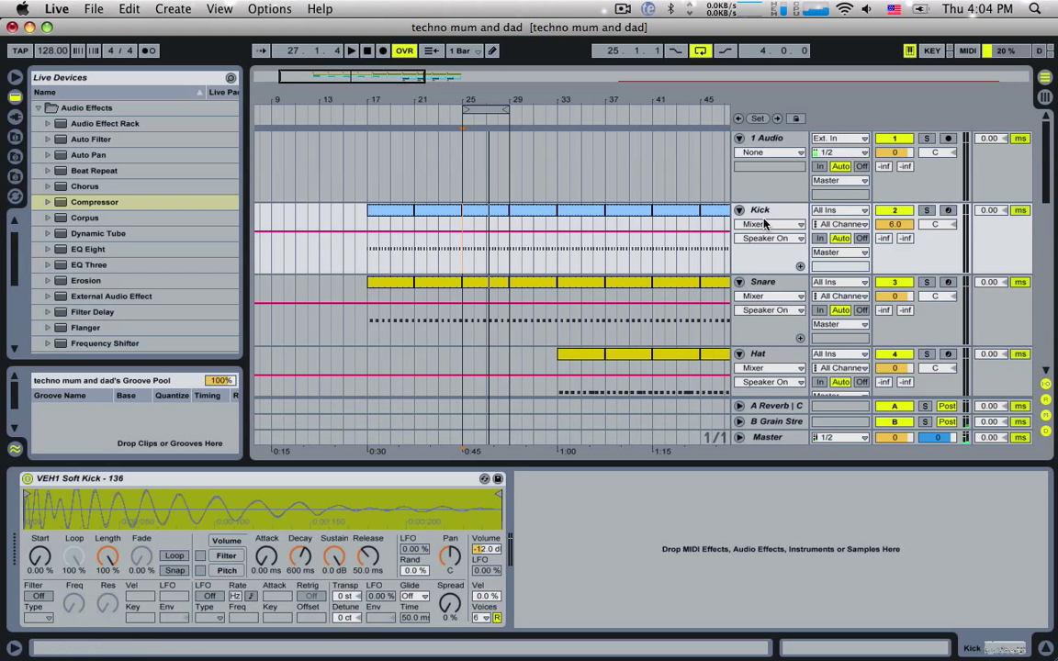
Insert a new audio track below Kick and arm it for recording.
click(767, 210)
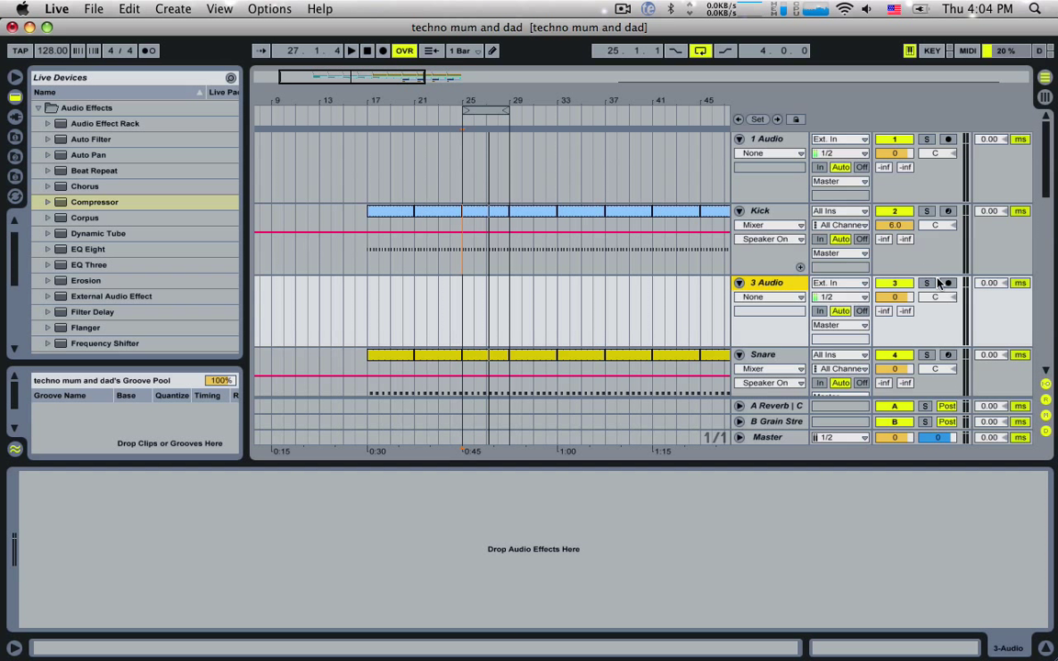
click(947, 282)
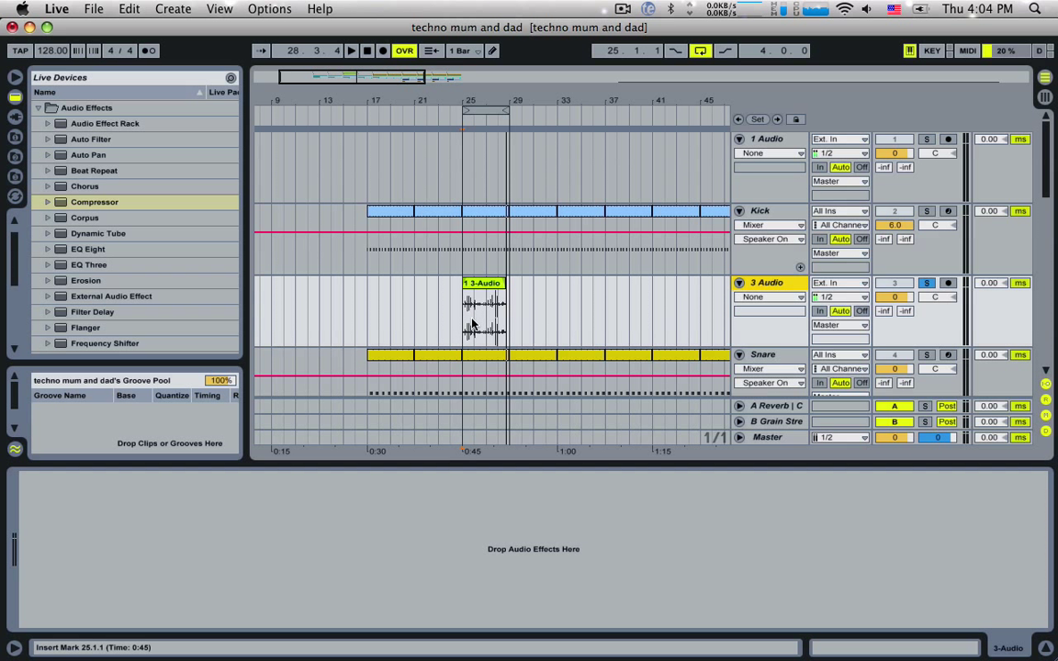
Slice the 3-Audio clip to a new MIDI track with one slice per transient.
click(351, 51)
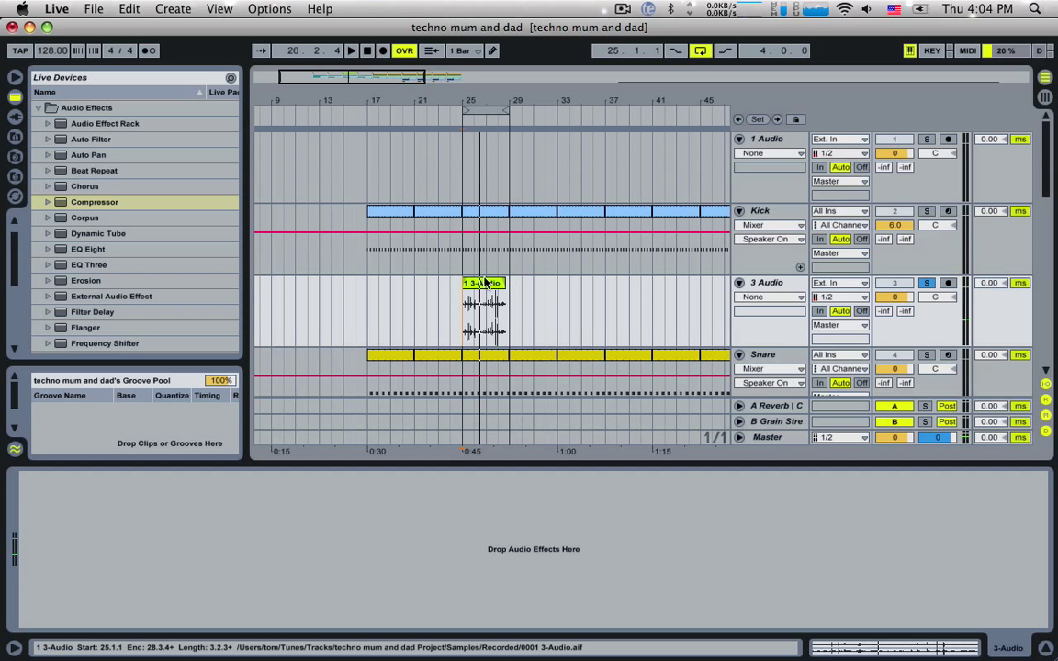
right_click(483, 282)
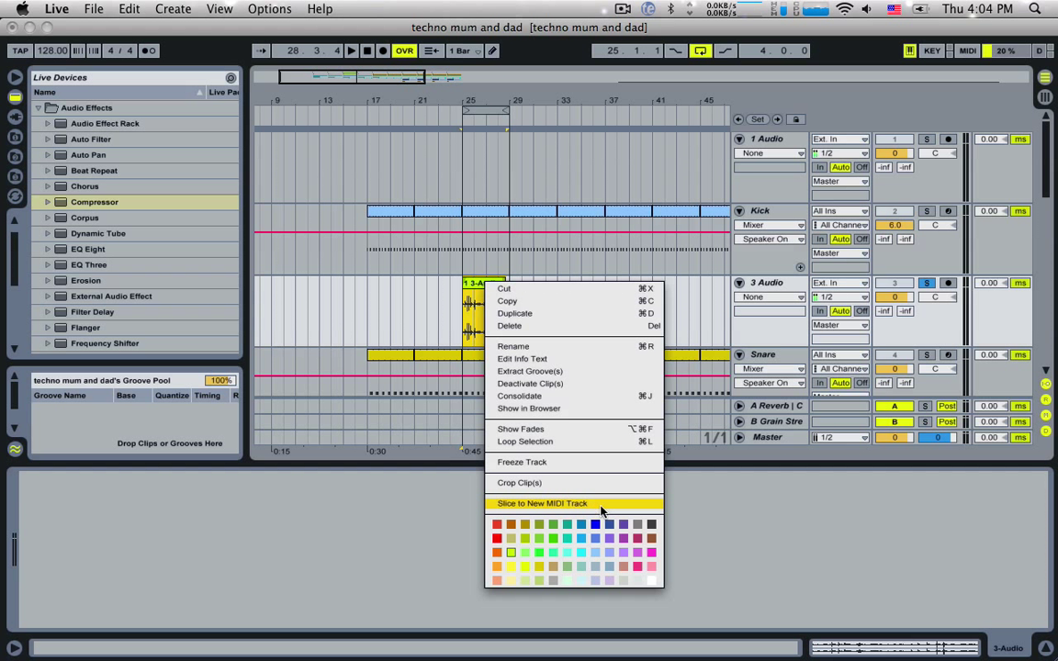
click(543, 503)
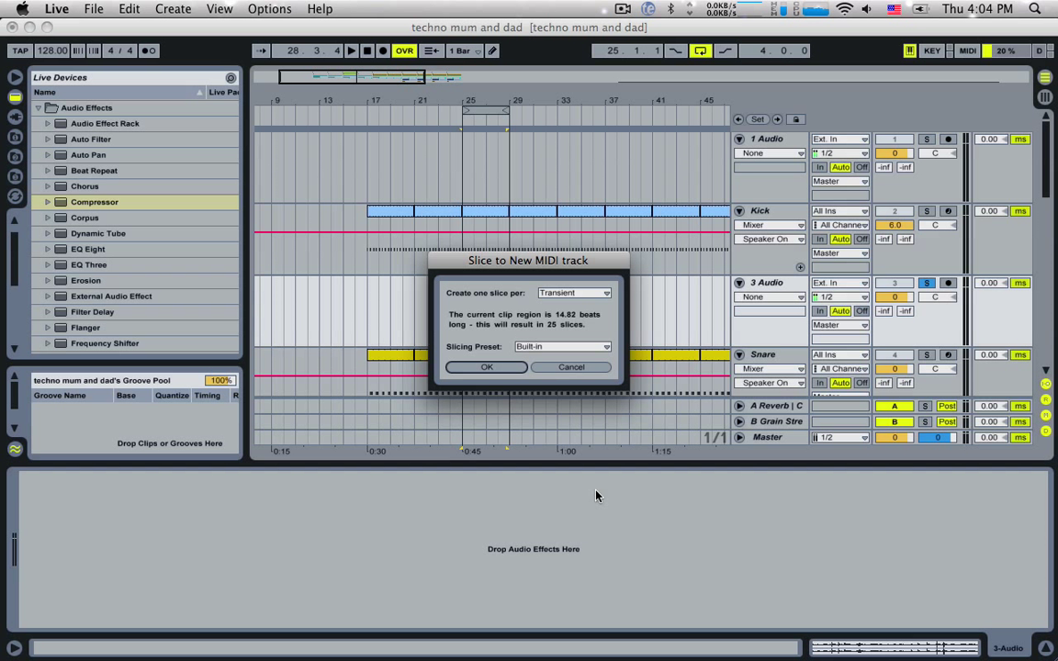
mouse_move(433, 292)
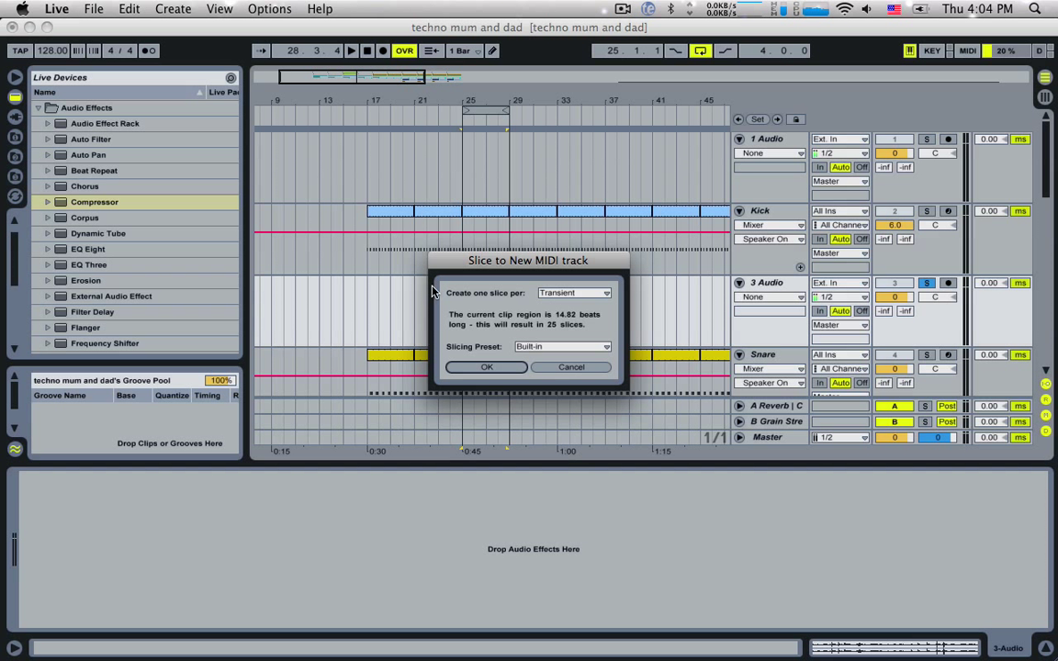
click(573, 292)
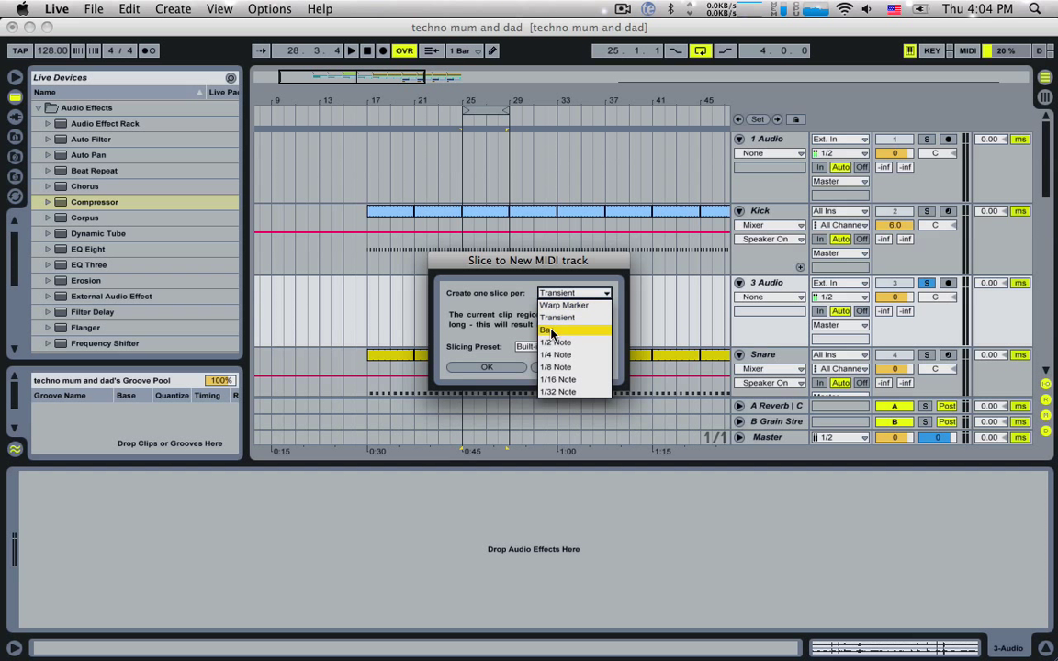
click(557, 317)
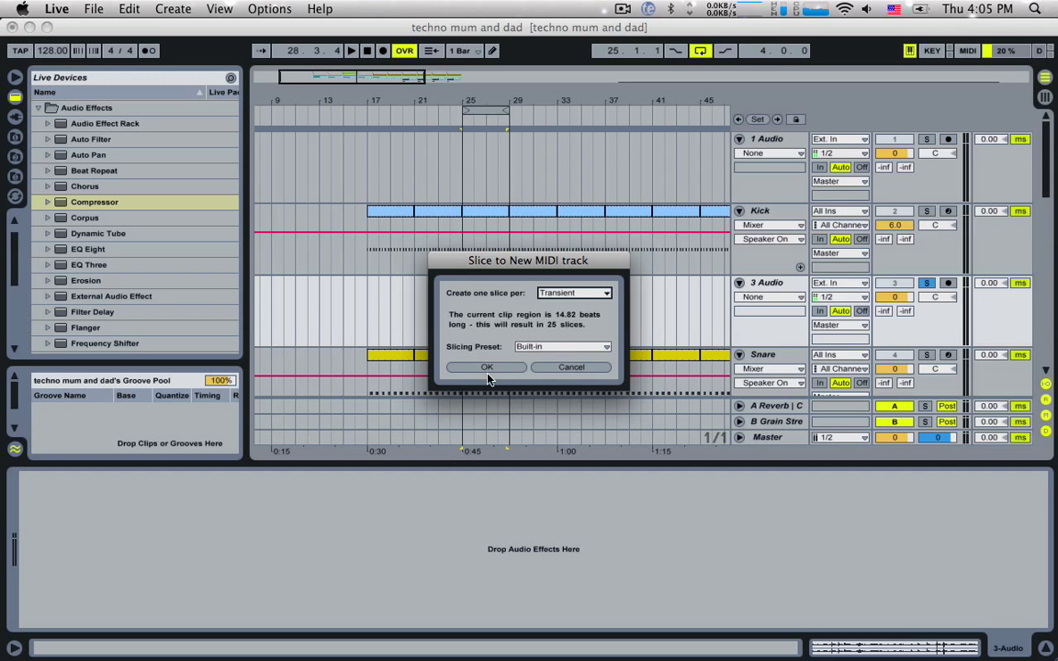
Confirm slicing to create the 1 3-Audio MIDI track and open its clip.
click(486, 367)
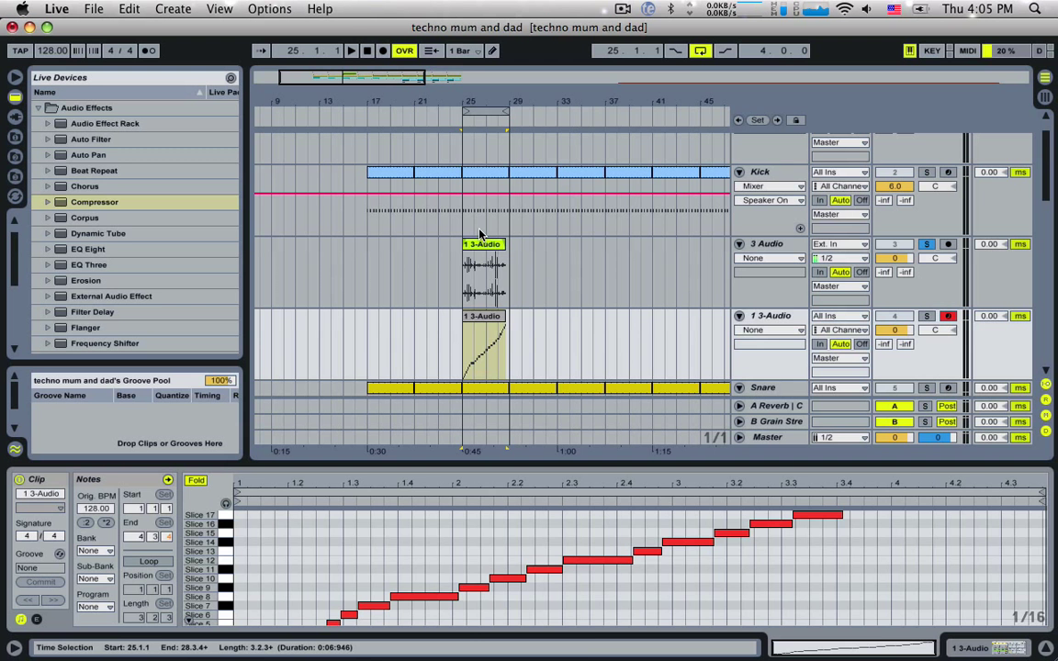
click(484, 271)
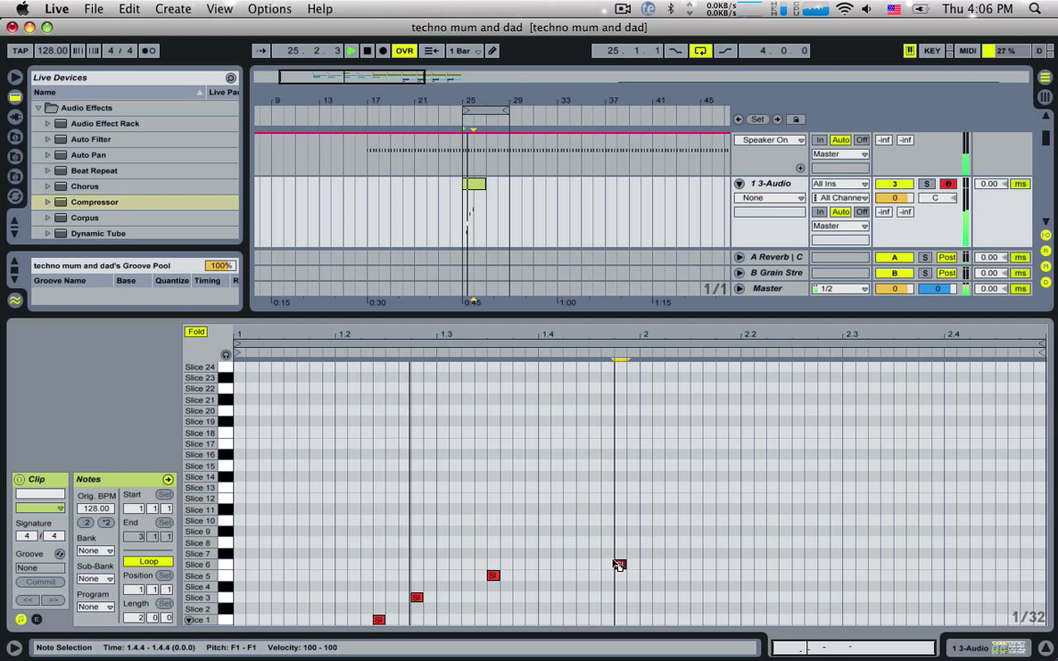
Open the context menu on the 1 3-Audio clip's notes in the MIDI editor.
right_click(618, 564)
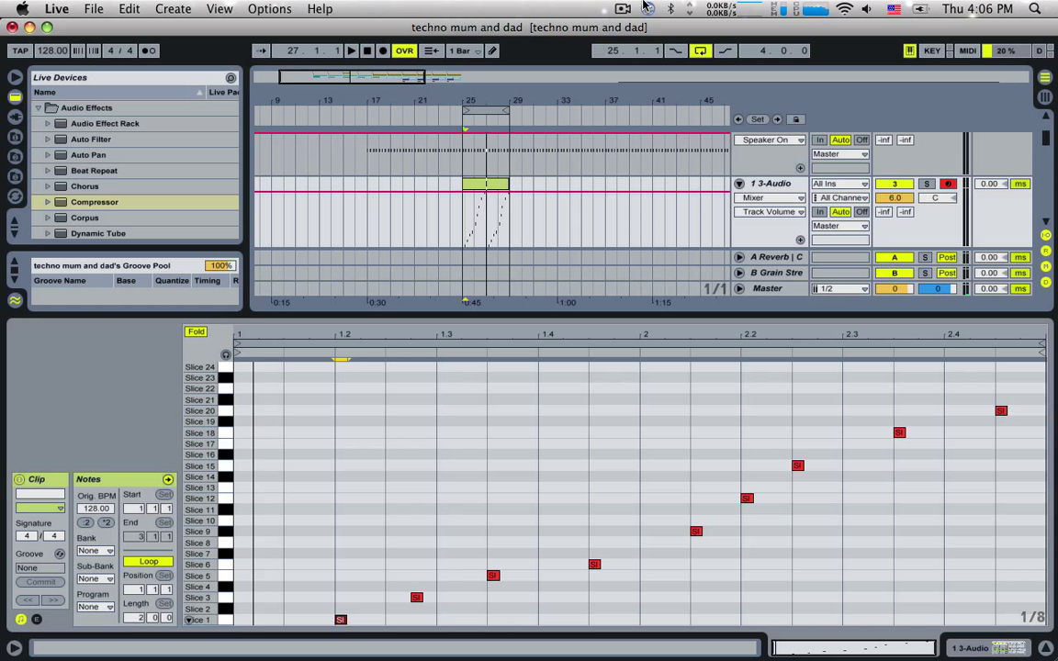
mouse_move(634, 7)
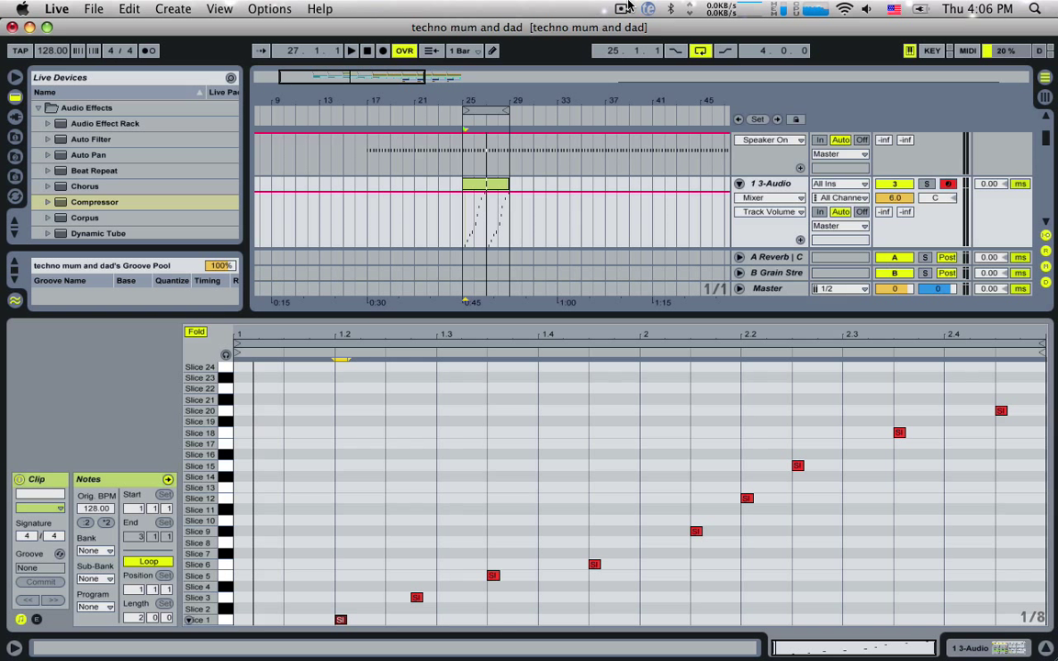
Switch to the Chill Plane 1 set at 90 BPM, showing Sub Bass's Operator.
click(624, 8)
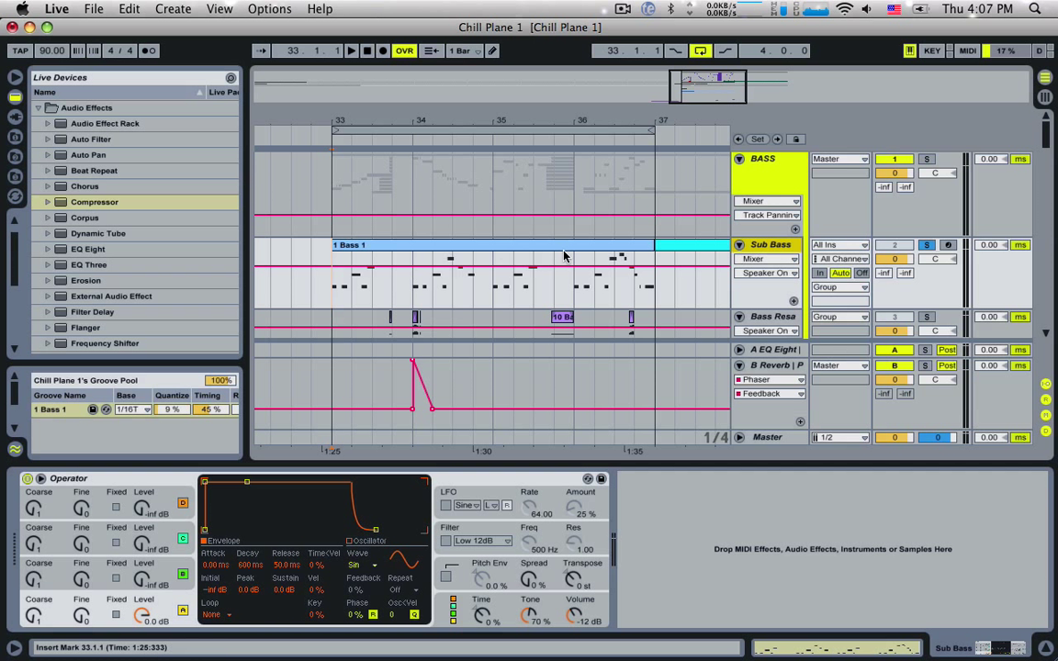
mouse_move(629, 281)
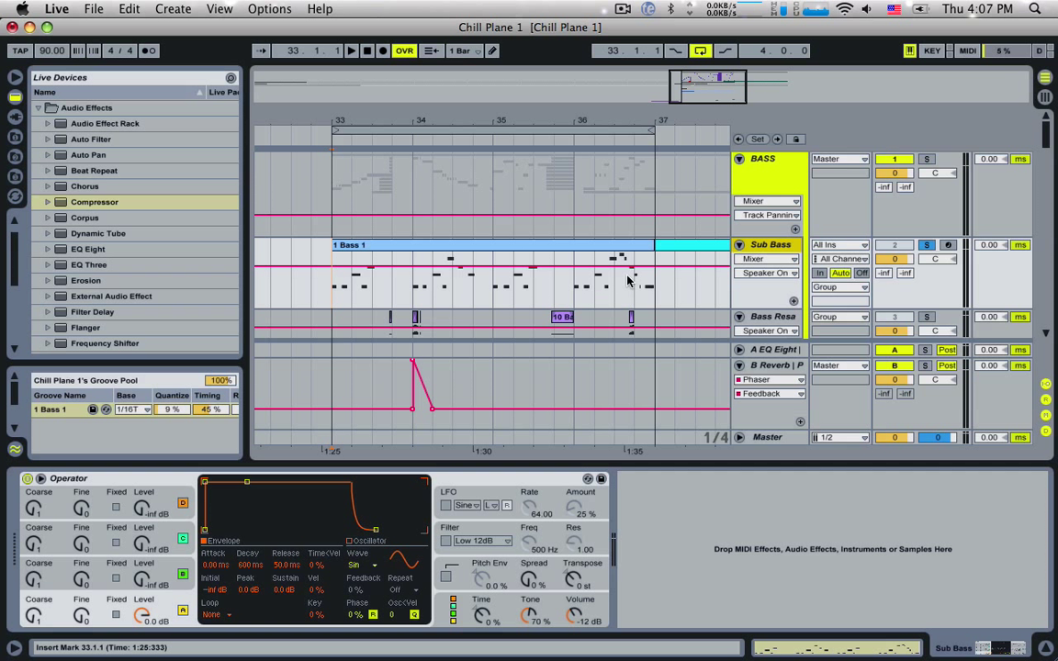
mouse_move(707, 287)
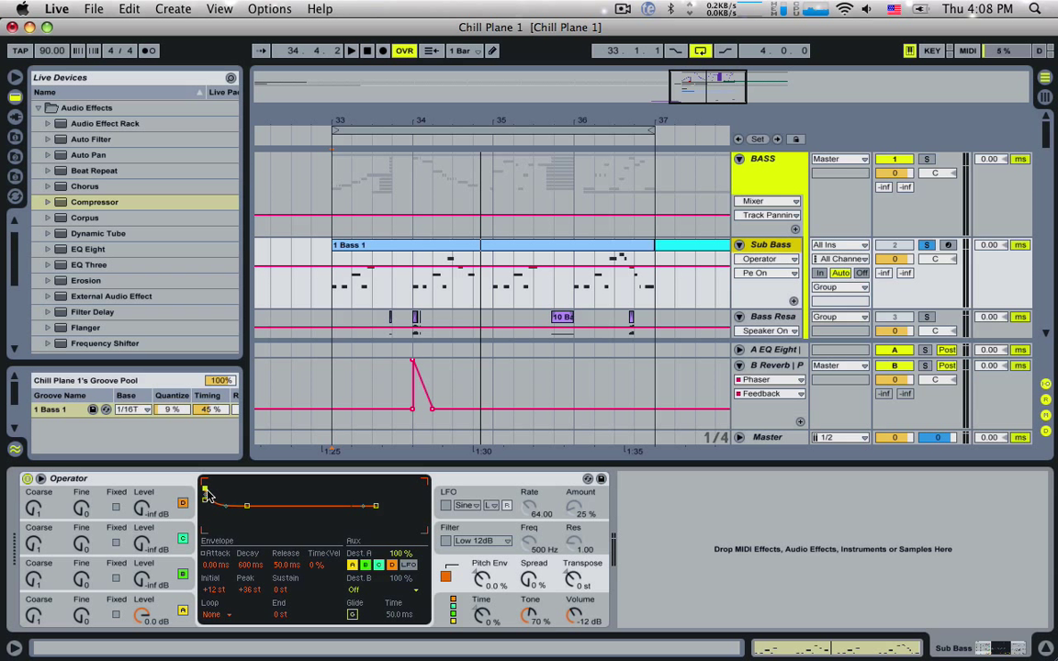
mouse_move(266, 462)
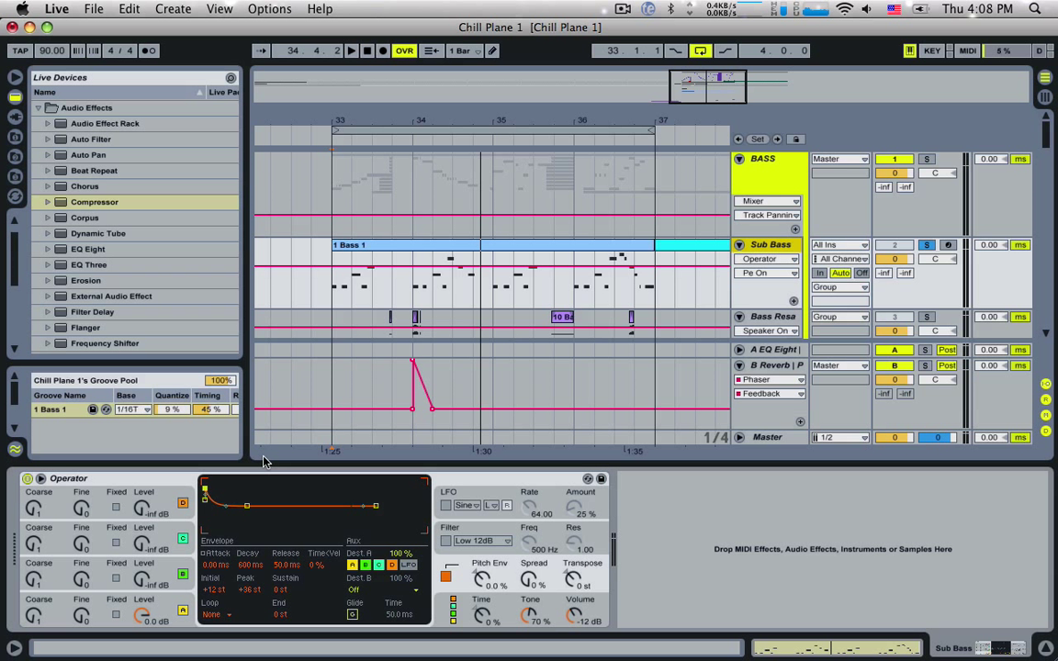
mouse_move(286, 599)
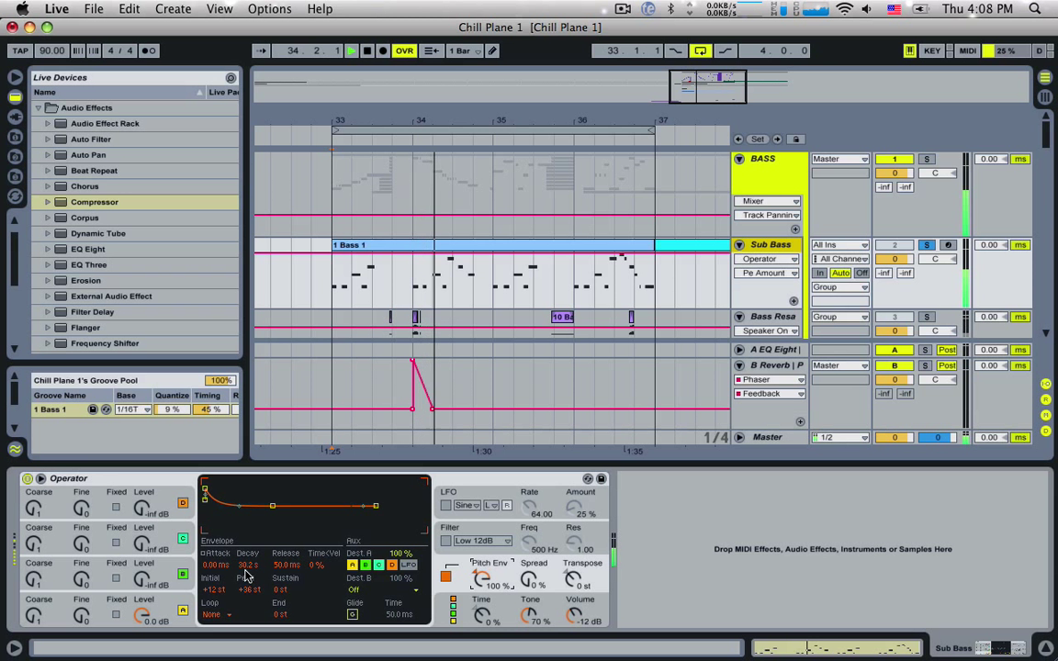
drag(246, 564, 247, 541)
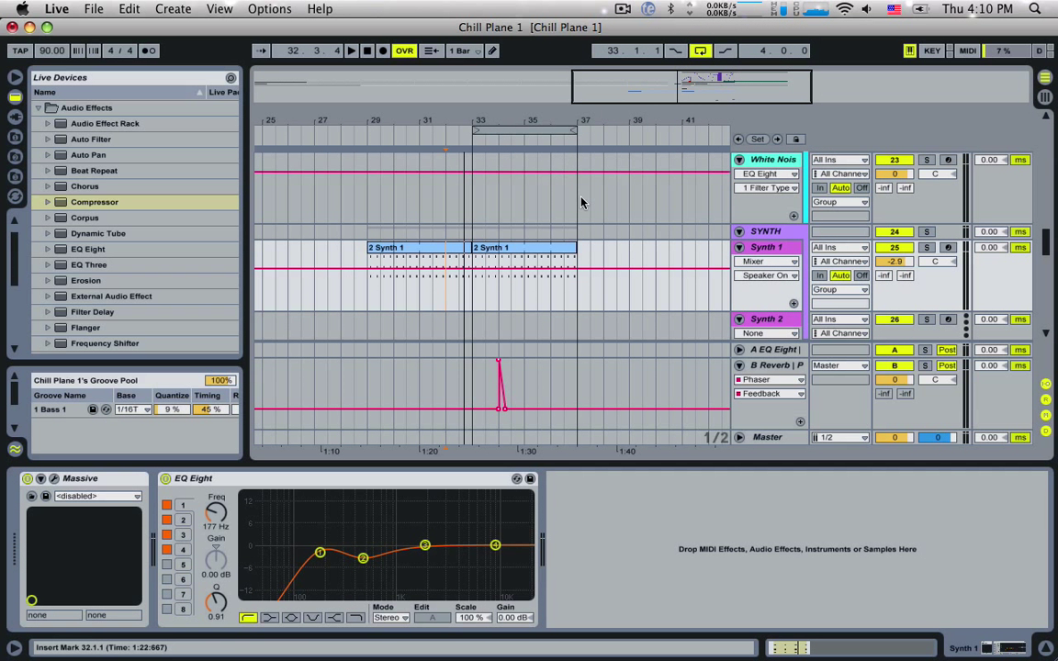
click(767, 247)
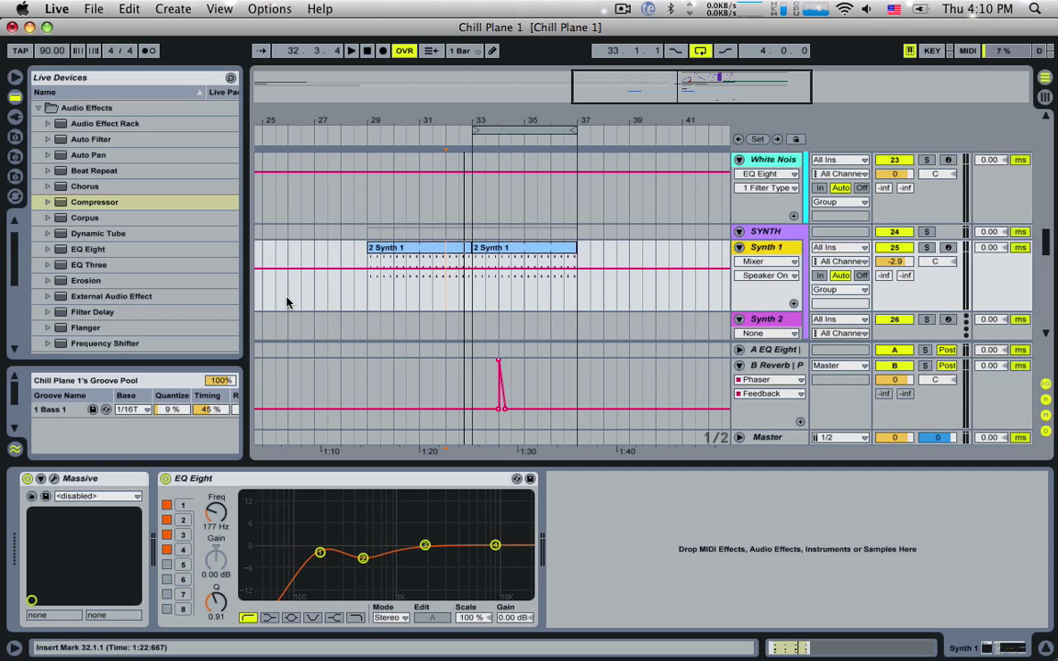
mouse_move(321, 298)
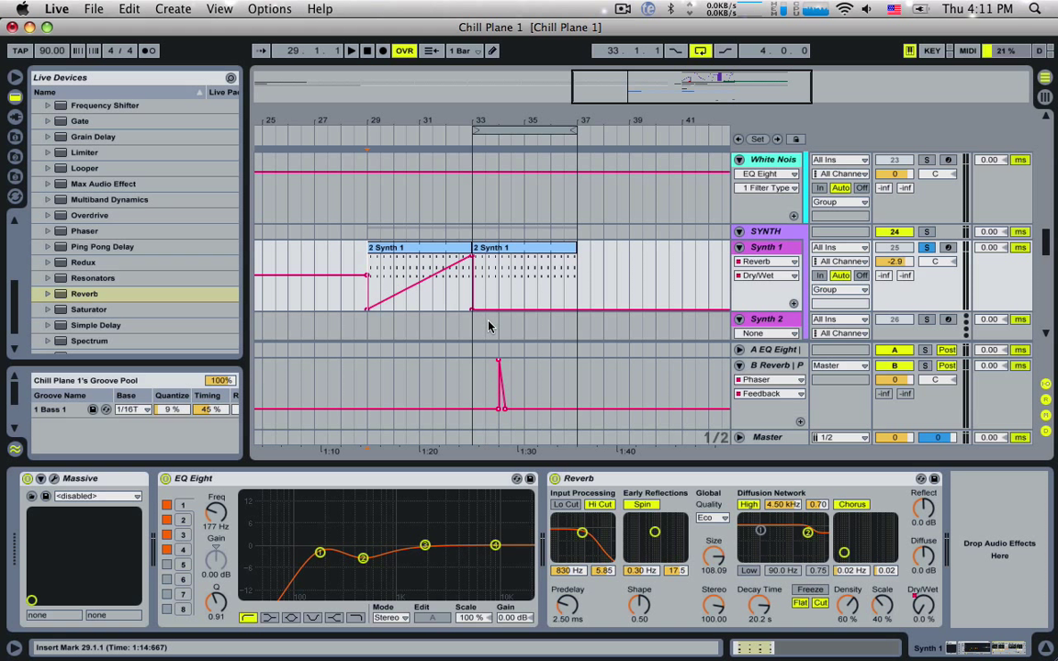
Bend the reverb Dry/Wet ramp into a low curve, with a late breakpoint near 21%.
click(351, 51)
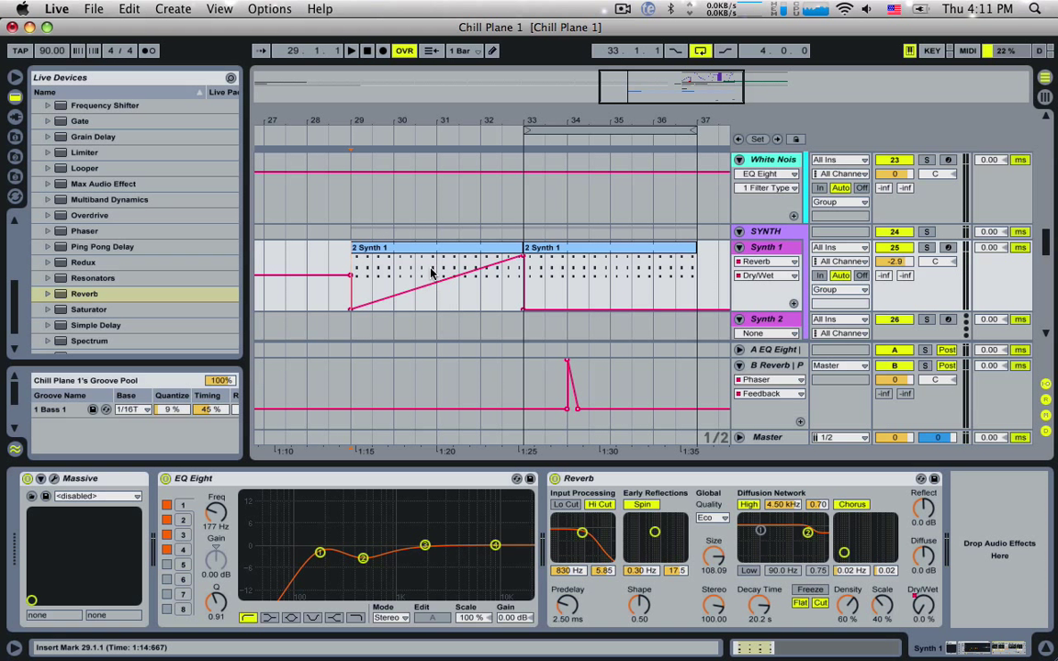
drag(432, 276, 468, 292)
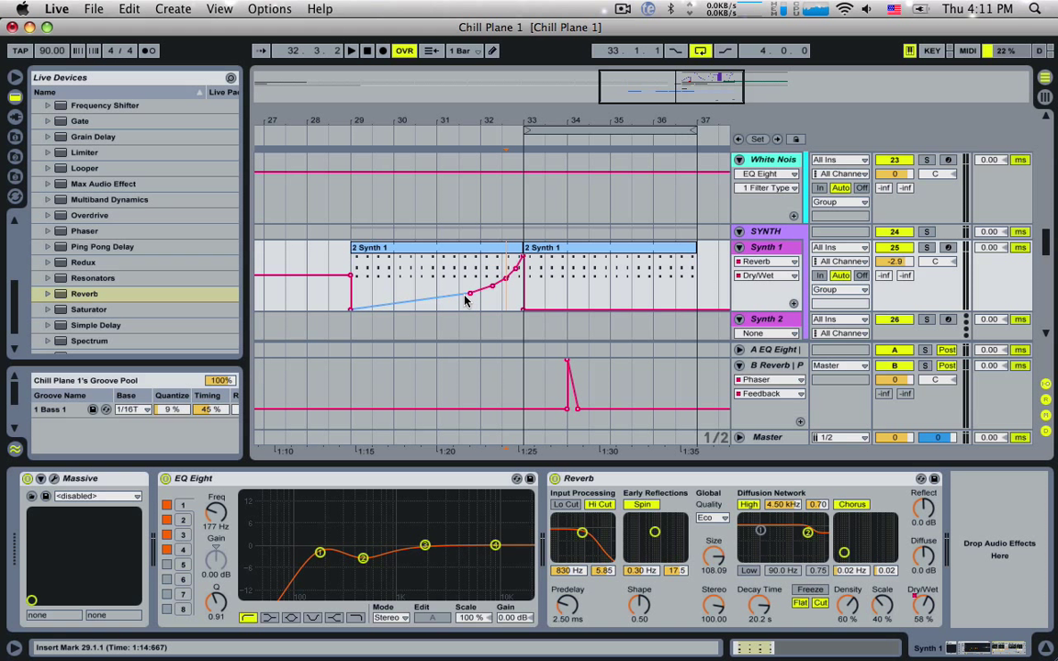
drag(491, 289, 472, 295)
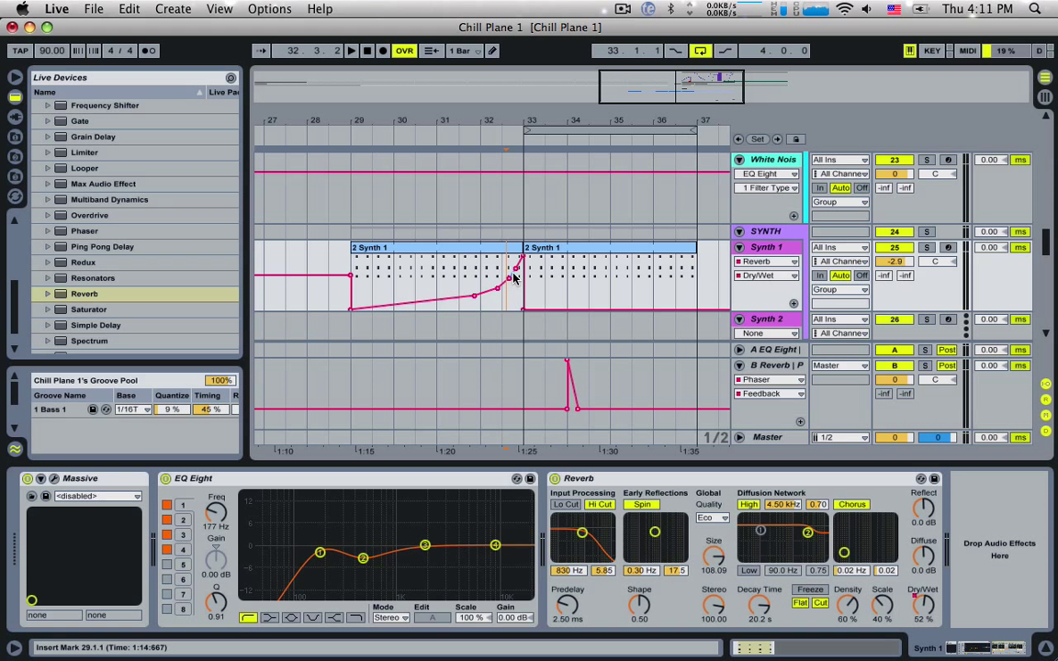
drag(510, 279, 468, 303)
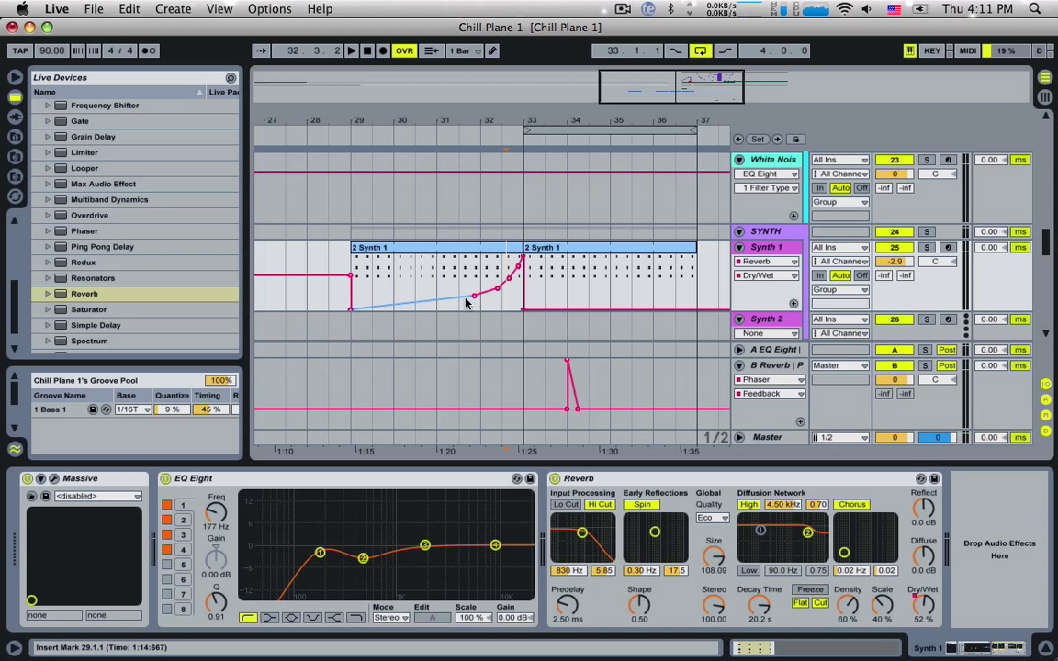
drag(496, 289, 478, 305)
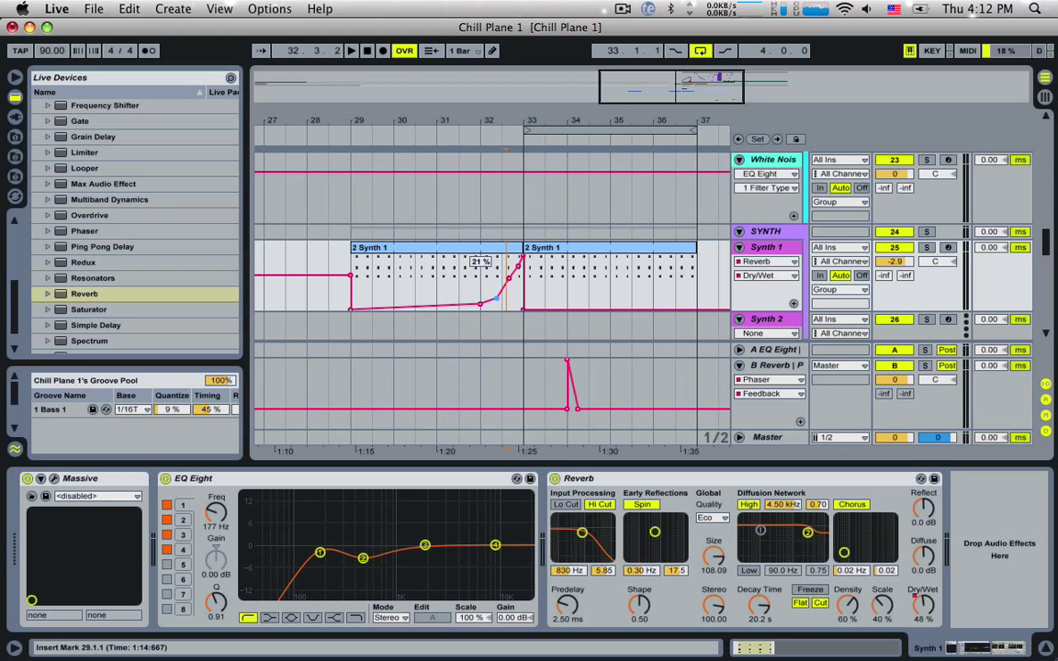
drag(496, 303, 509, 289)
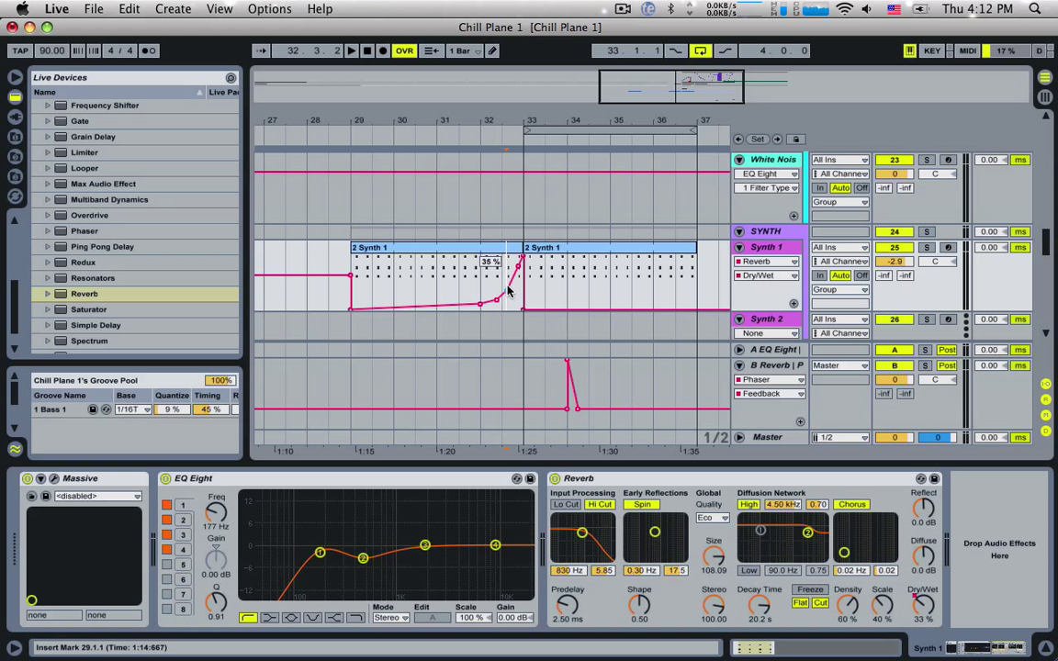